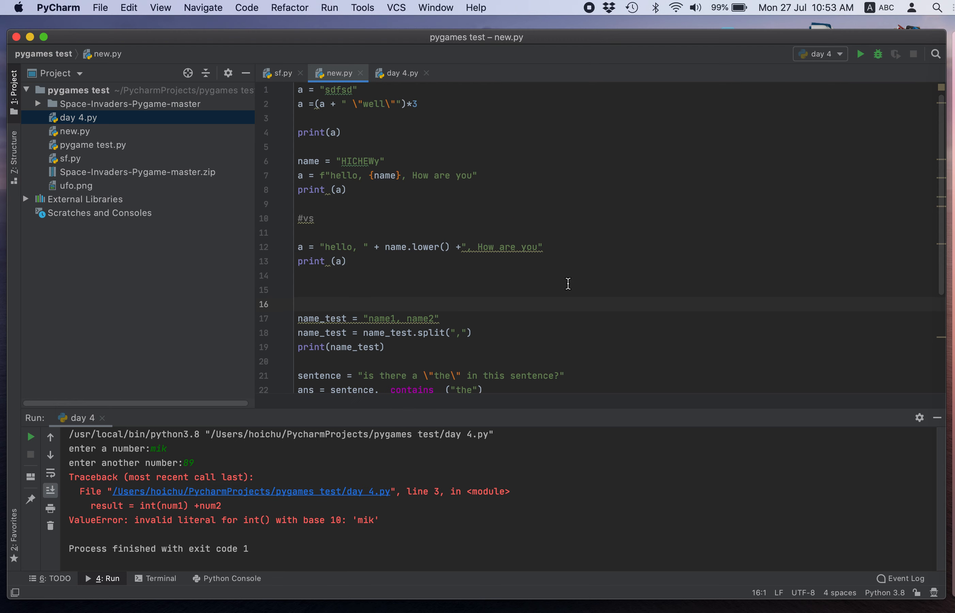
{"action": "mouse_move", "coordinate": [503, 171]}
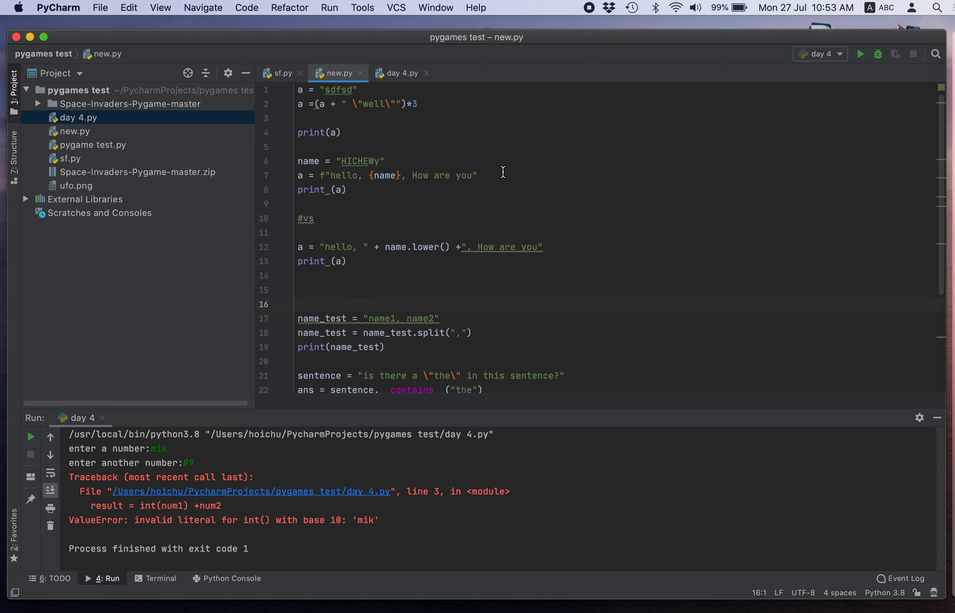
Run new.py from the editor context menu so it prints sdfsd "well" and both greetings
{"action": "scroll", "scroll_direction": "down", "scroll_amount": 3}
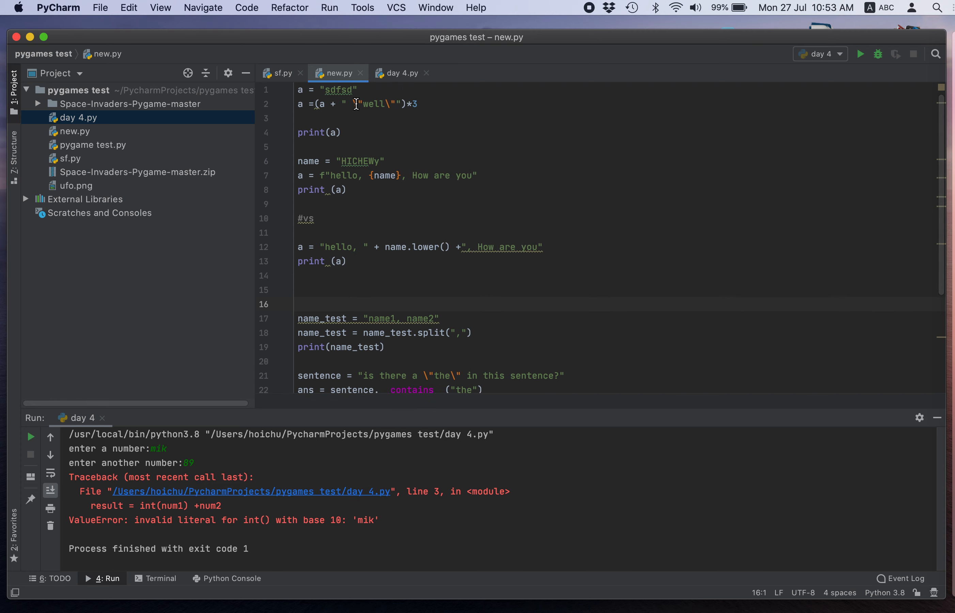
{"action": "mouse_move", "coordinate": [353, 102]}
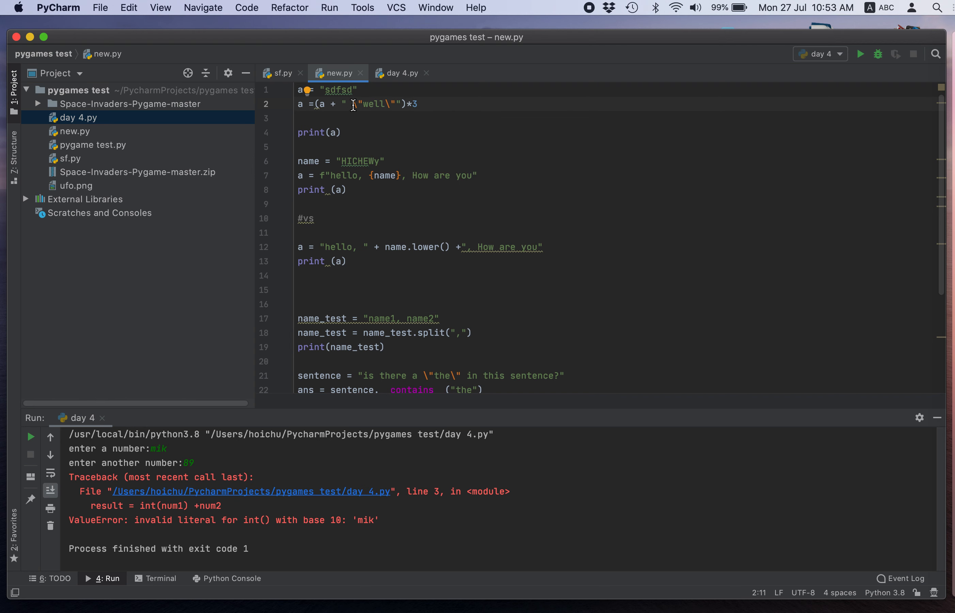
{"action": "right_click", "coordinate": [390, 158]}
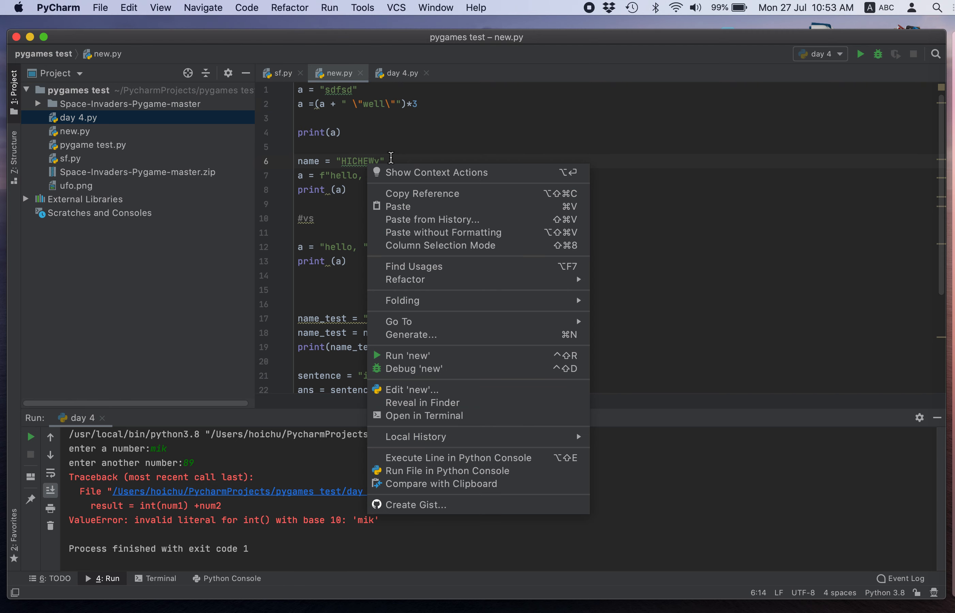
{"action": "left_click", "coordinate": [408, 356]}
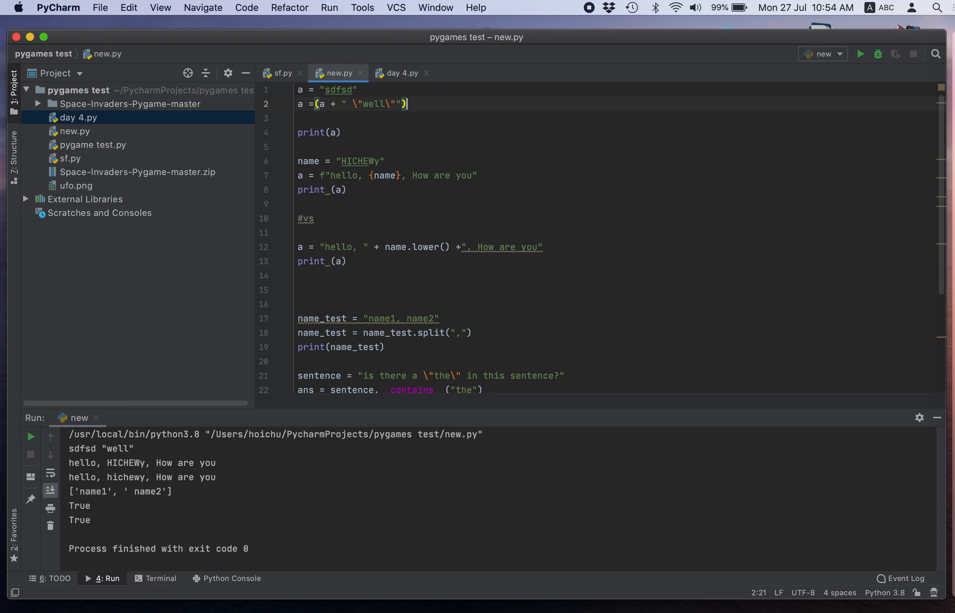
{"action": "mouse_move", "coordinate": [150, 480]}
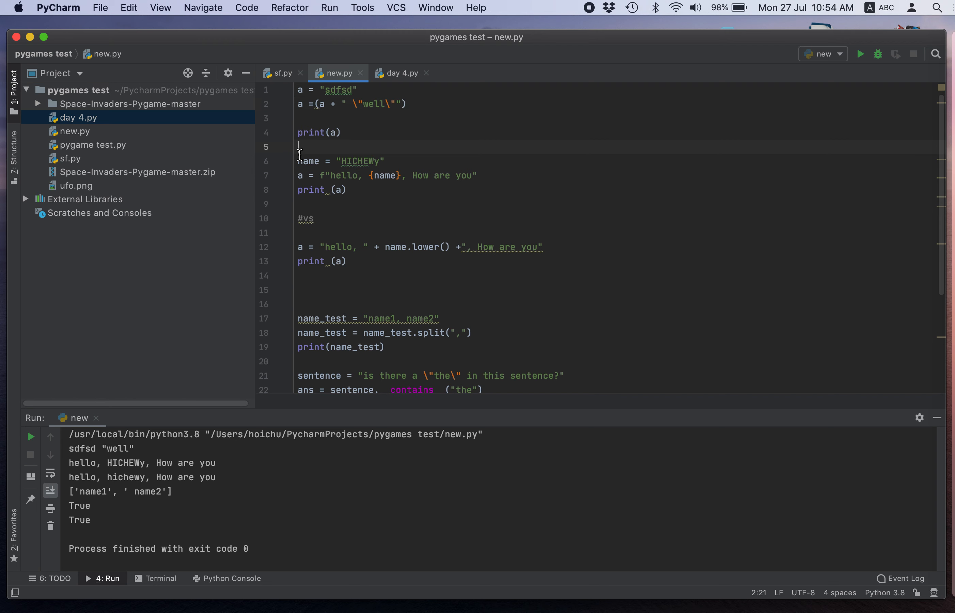
Quote out the f-string block with triple quotes, run, then select the greeting lines for deletion
{"action": "type", "text": "\"\"\""}
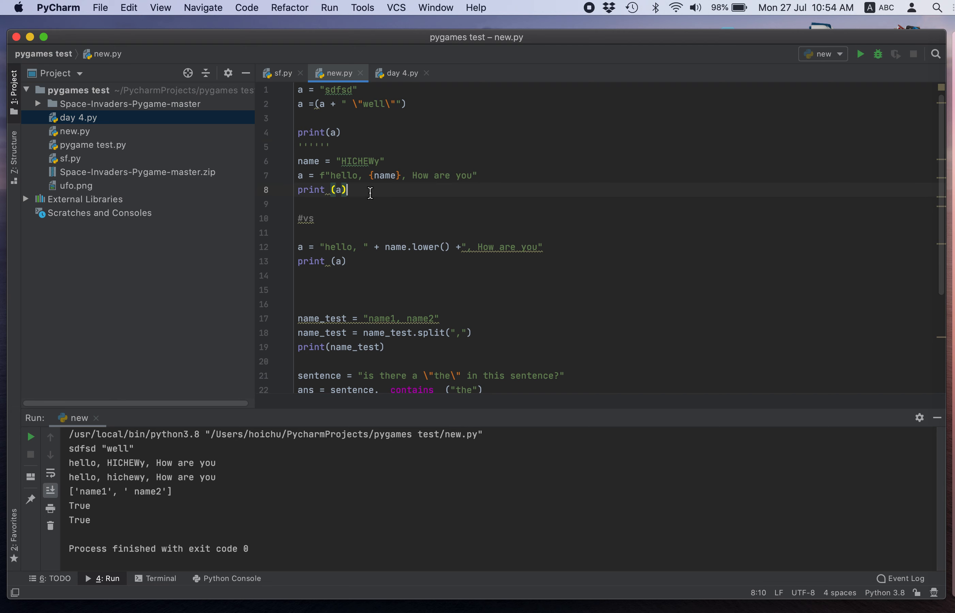
{"action": "type", "text": "'''''"}
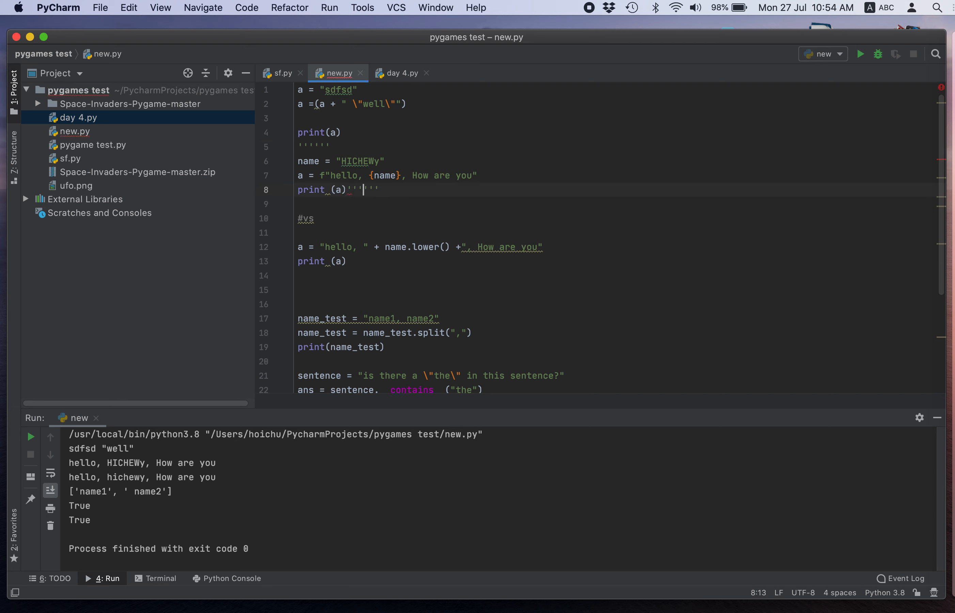
{"action": "left_click", "coordinate": [861, 55]}
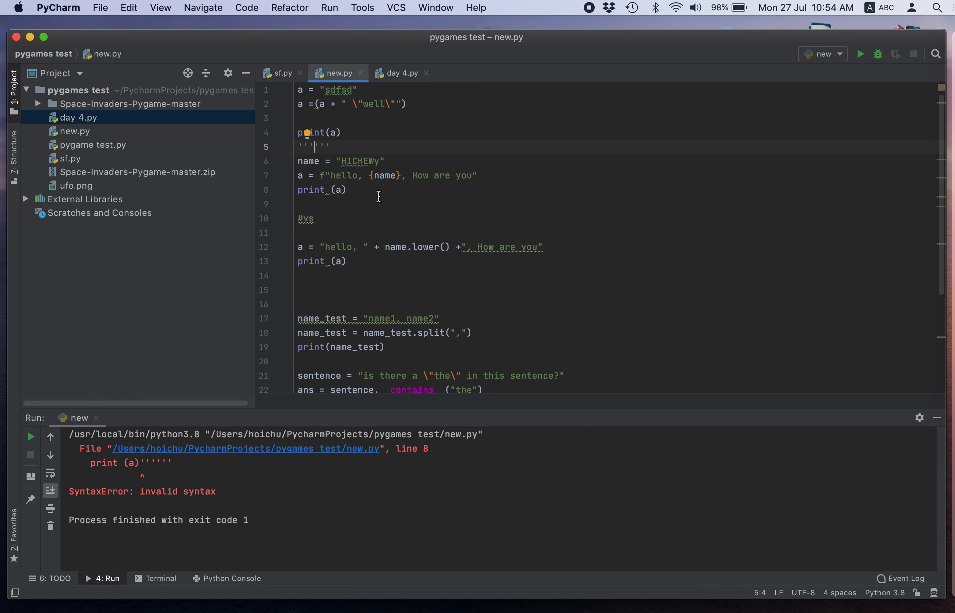
{"action": "left_click_drag", "start_coordinate": [313, 146], "coordinate": [346, 189]}
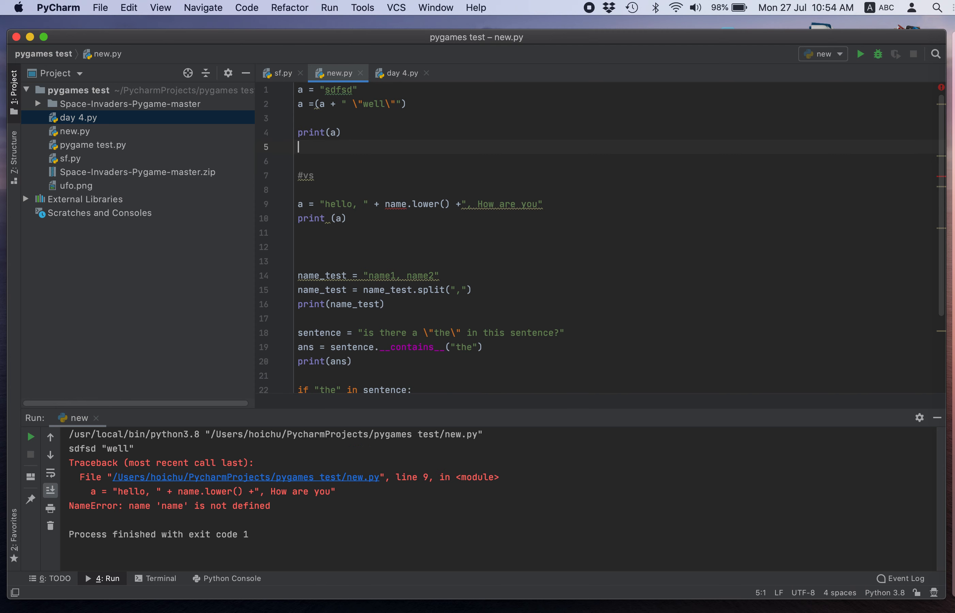
{"action": "mouse_move", "coordinate": [349, 186]}
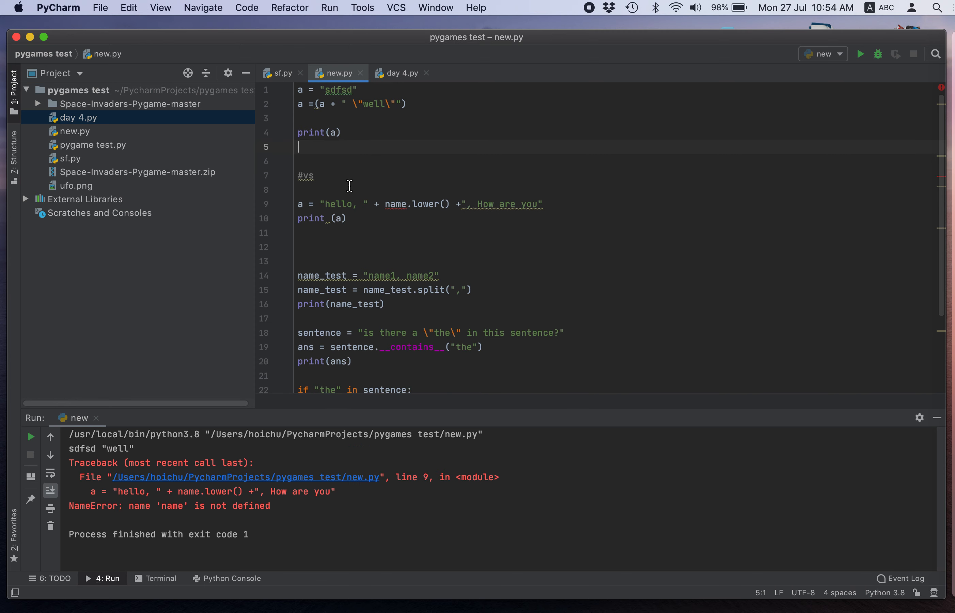
{"action": "scroll", "scroll_direction": "down", "scroll_amount": 3}
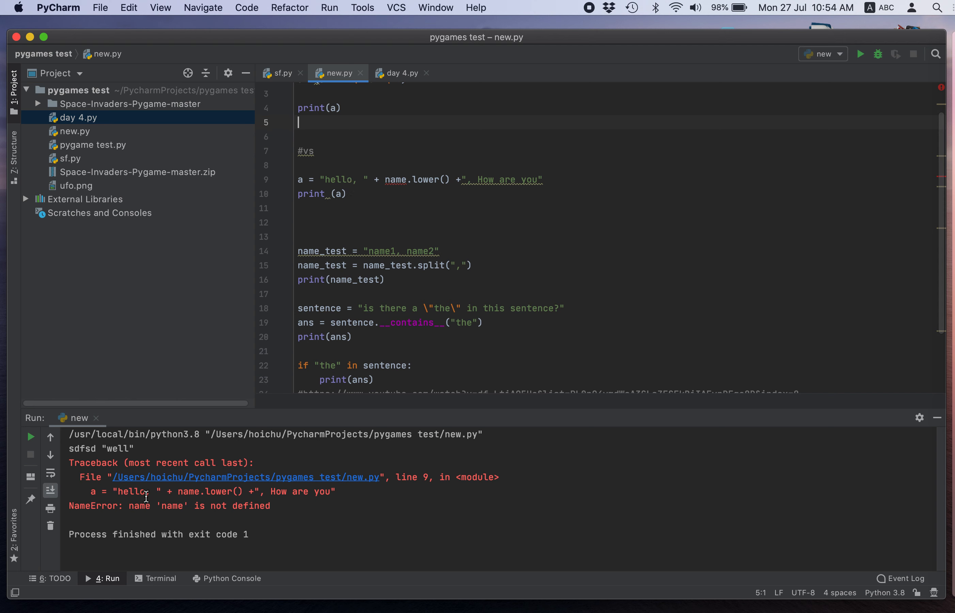
{"action": "mouse_move", "coordinate": [175, 503]}
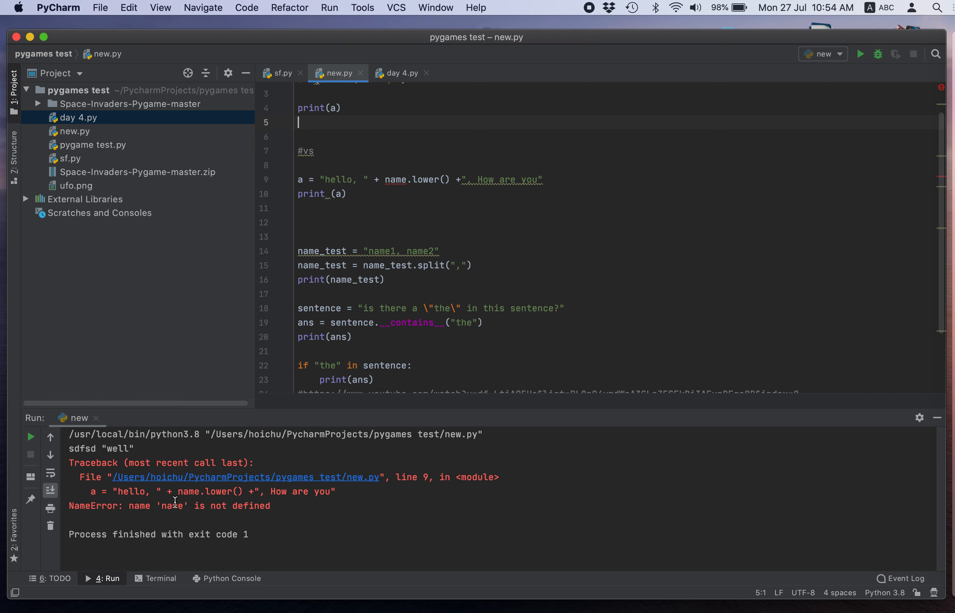
{"action": "mouse_move", "coordinate": [198, 513]}
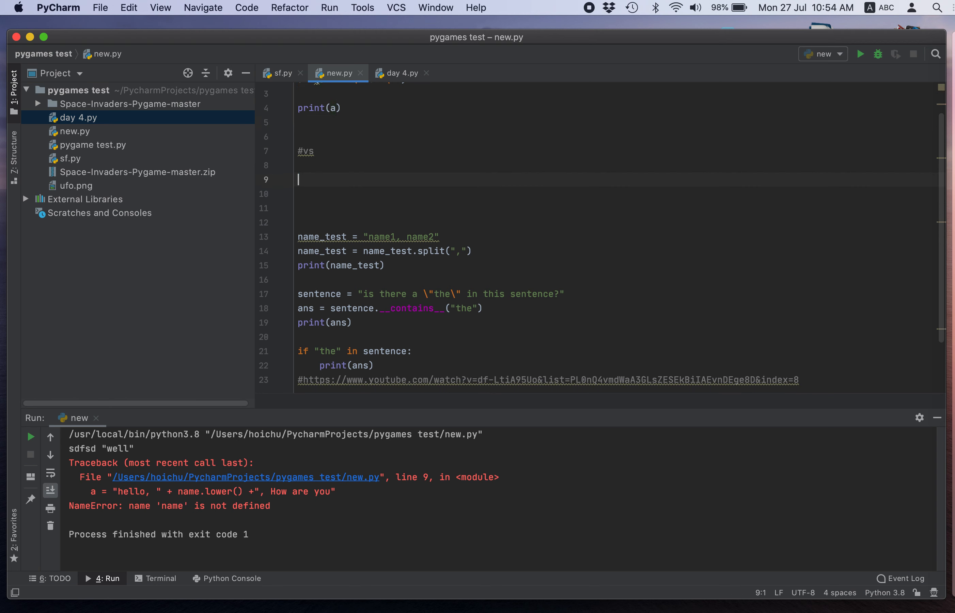
Restore the greeting examples and append *3 to line 2 so sdfsd "well" repeats three times
{"action": "left_click", "coordinate": [860, 54]}
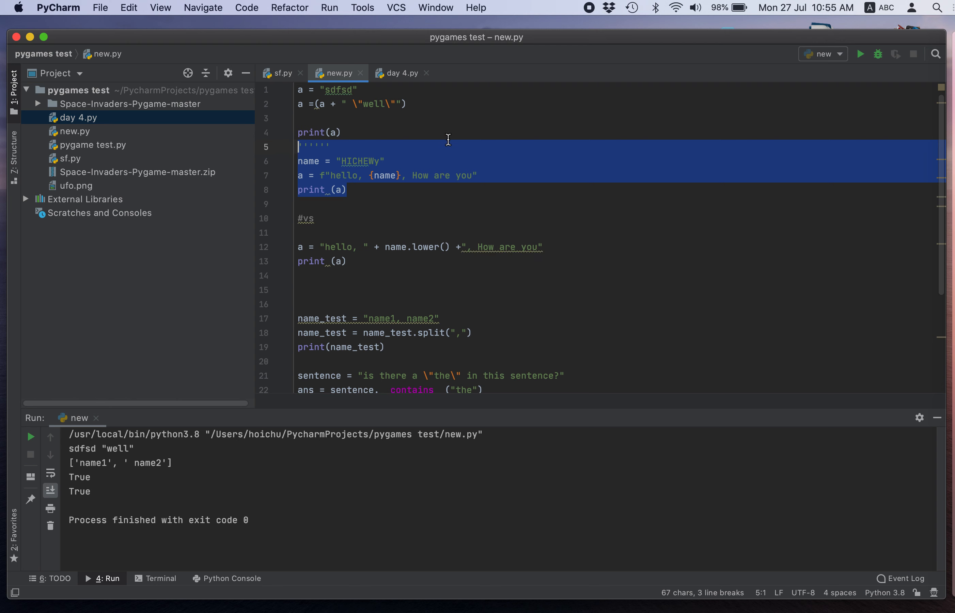
{"action": "left_click", "coordinate": [311, 146]}
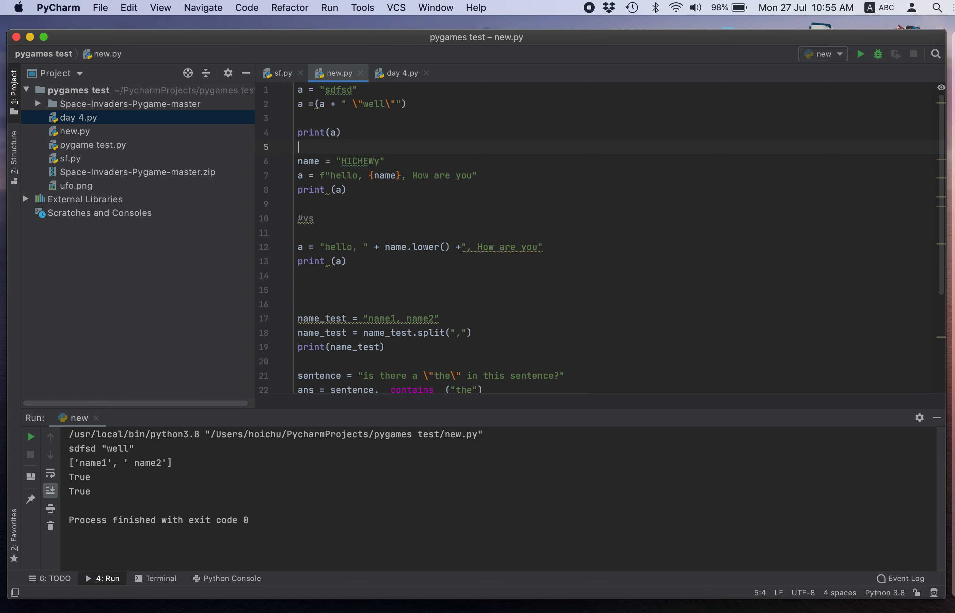
{"action": "type", "text": "*3"}
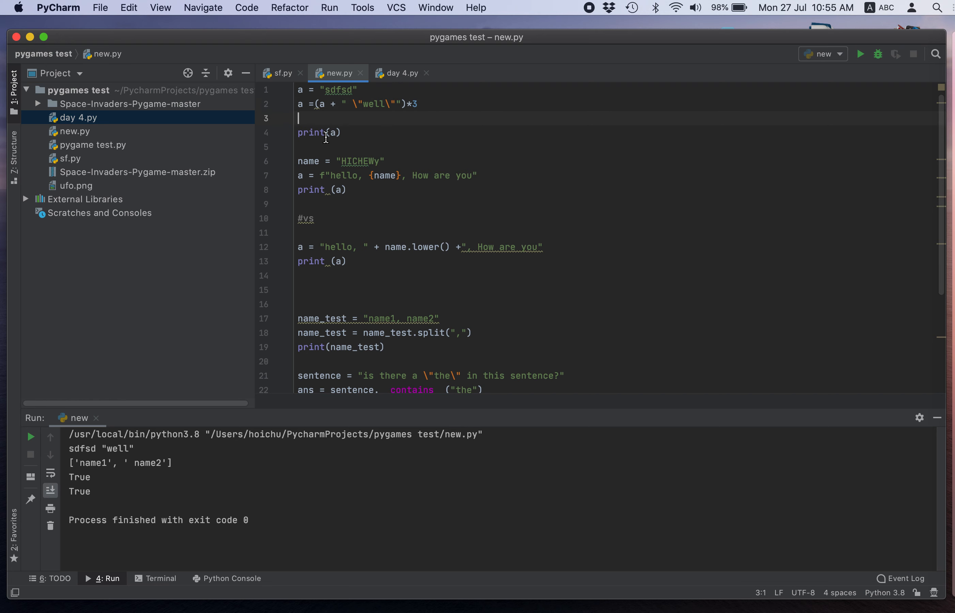
{"action": "mouse_move", "coordinate": [325, 103]}
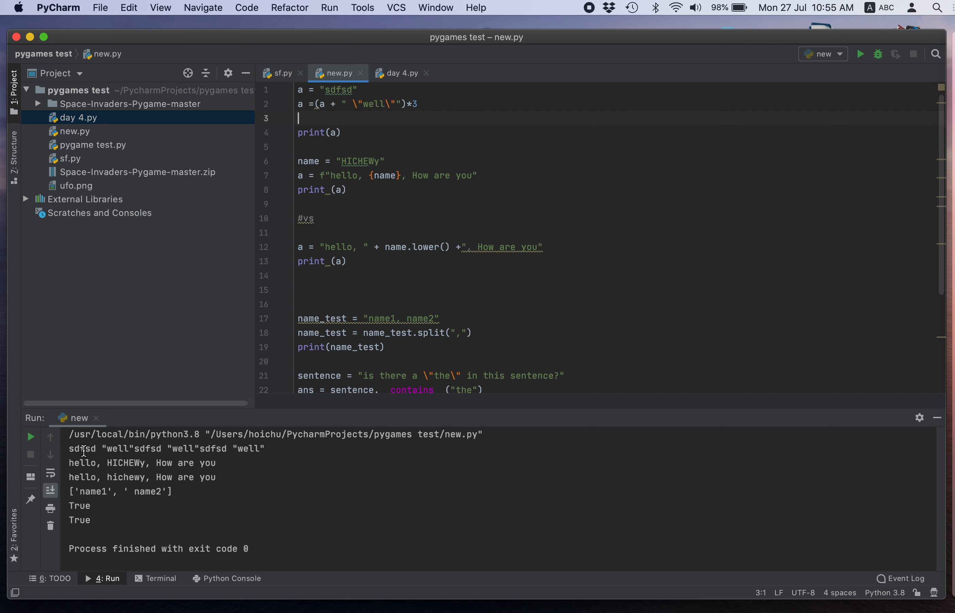
{"action": "mouse_move", "coordinate": [161, 452]}
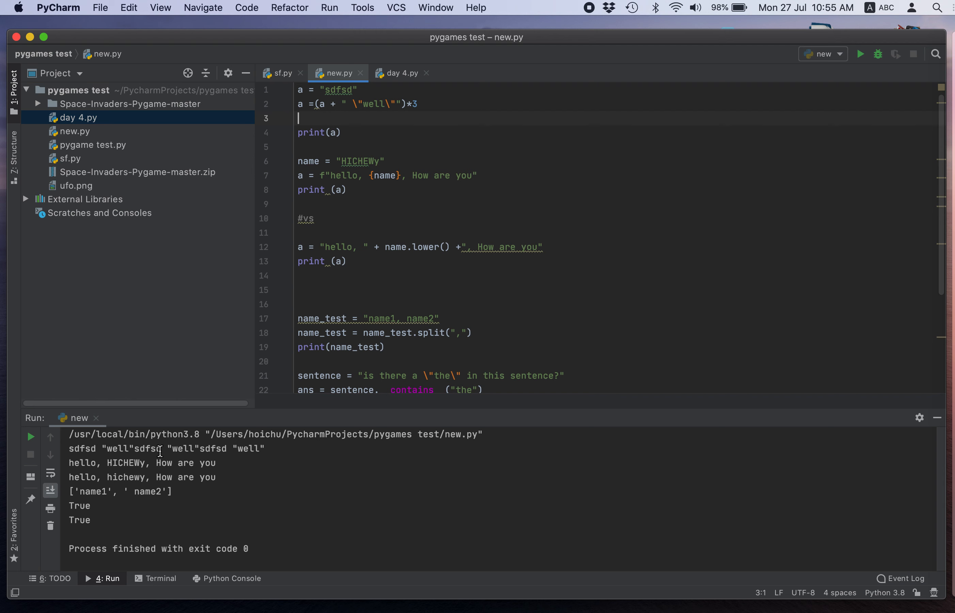
{"action": "mouse_move", "coordinate": [197, 453]}
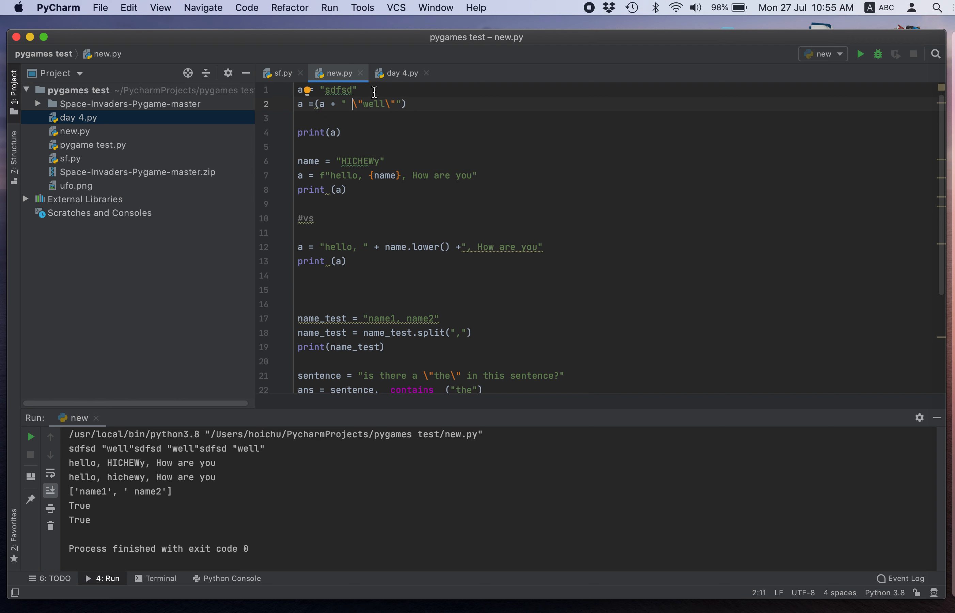
{"action": "mouse_move", "coordinate": [390, 103]}
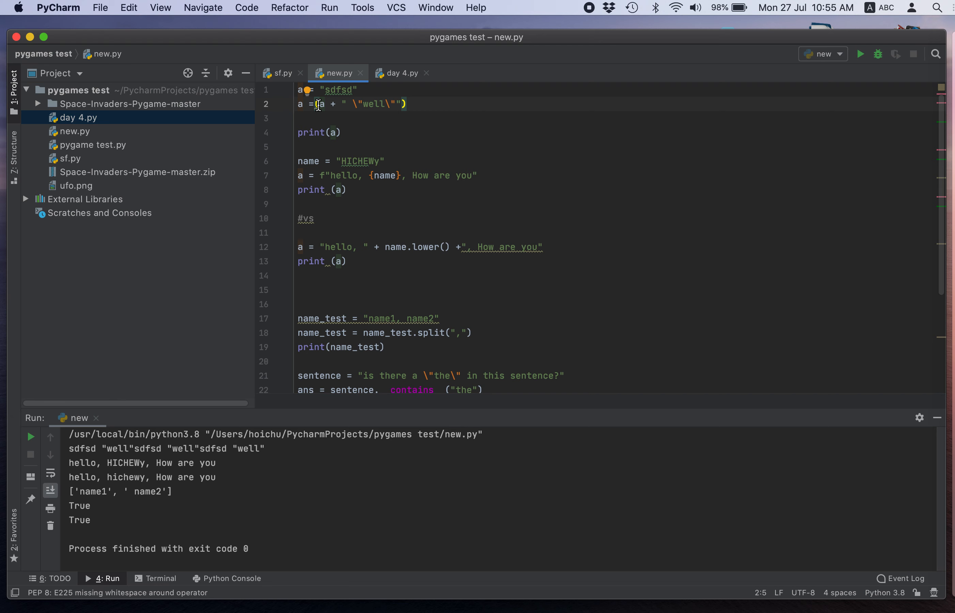
Rewrite line 2 as one string with \" escapes around a and well, then run it
{"action": "type", "text": "("}
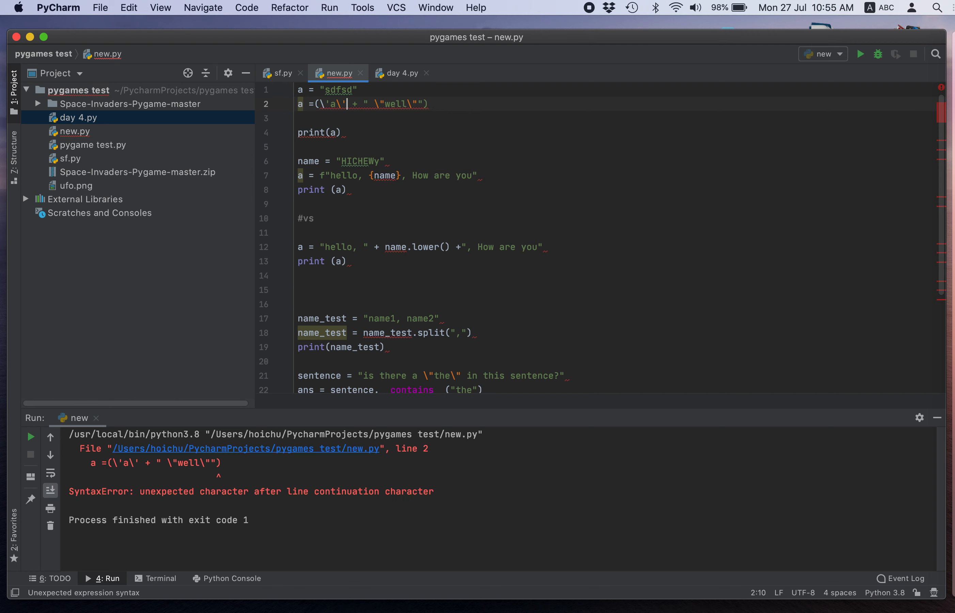
{"action": "mouse_move", "coordinate": [422, 117]}
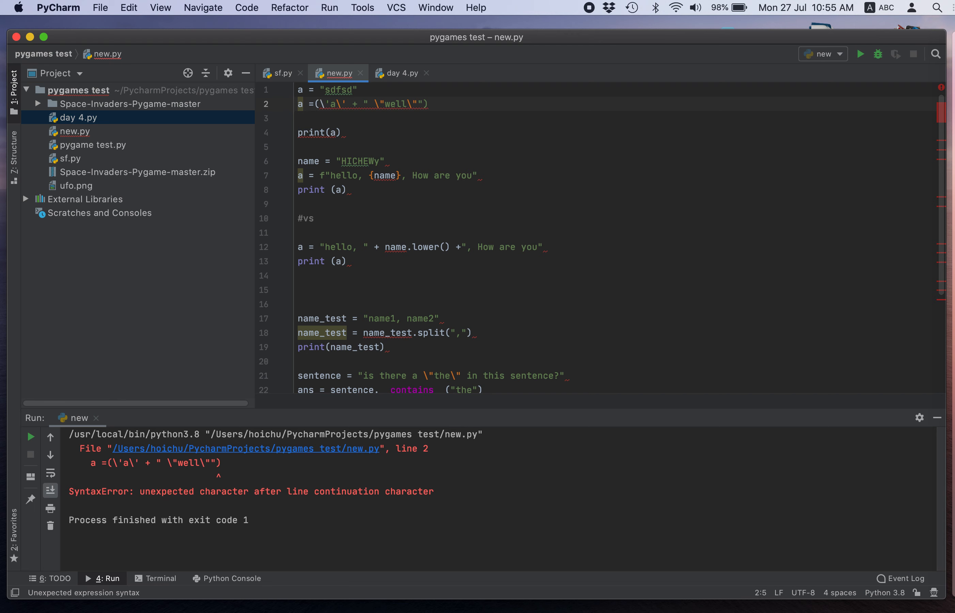
{"action": "left_click", "coordinate": [329, 104]}
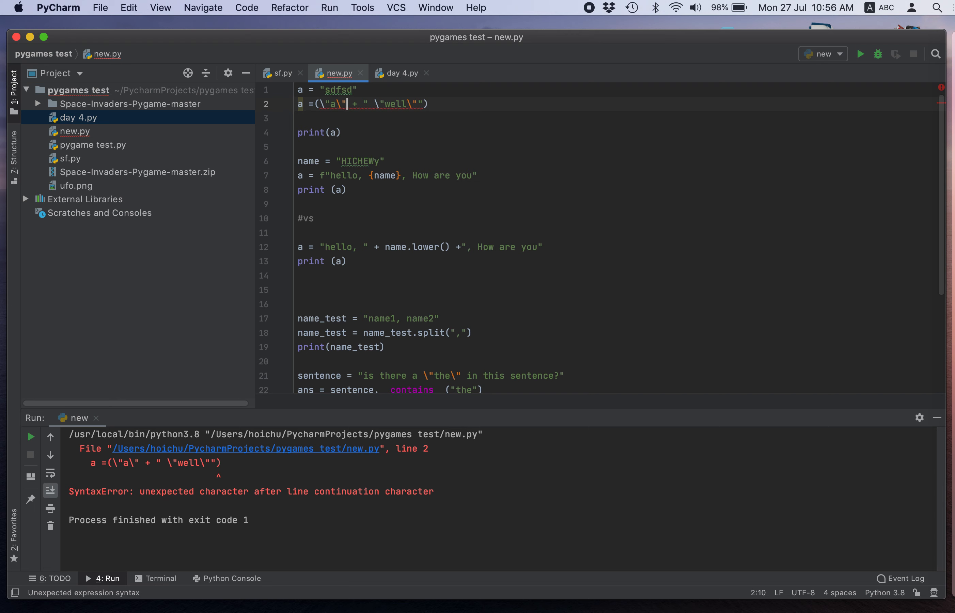
{"action": "mouse_move", "coordinate": [405, 107]}
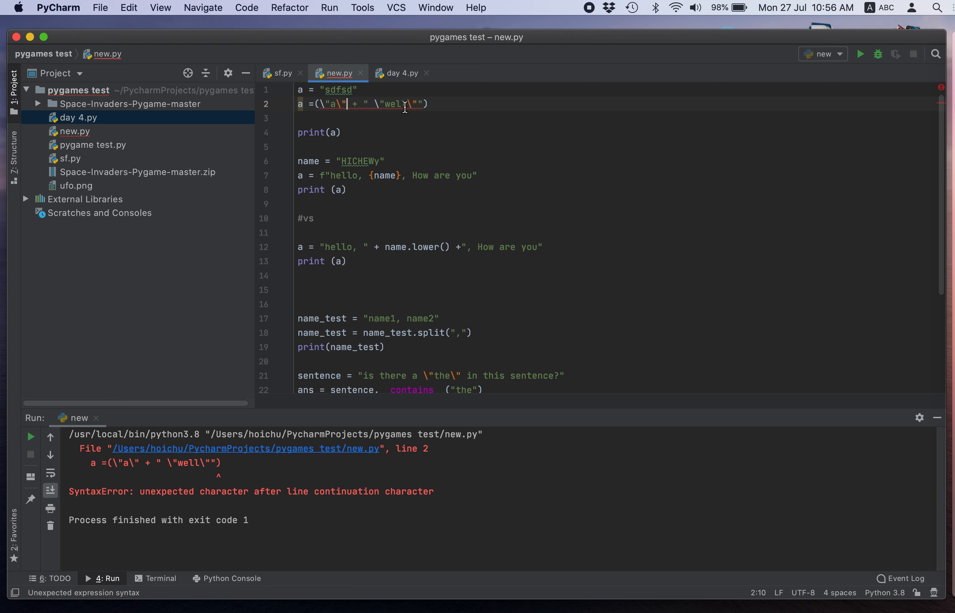
{"action": "left_click", "coordinate": [428, 104]}
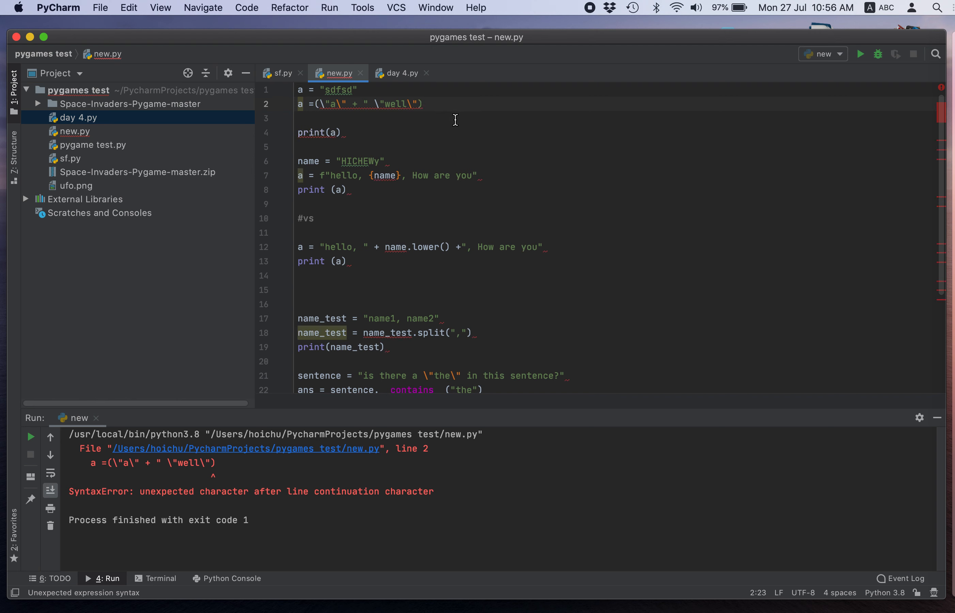
{"action": "mouse_move", "coordinate": [343, 102]}
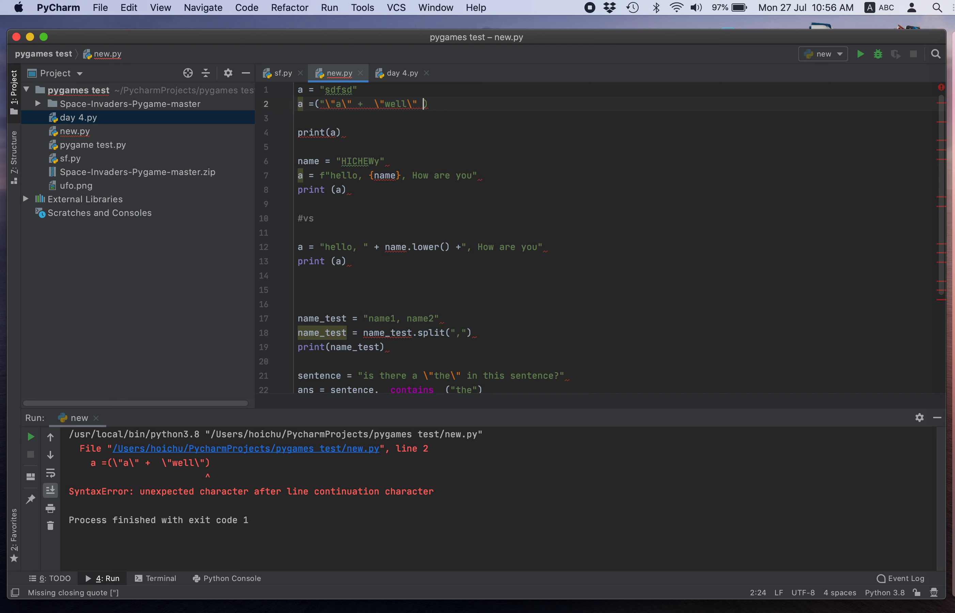
{"action": "left_click", "coordinate": [860, 54]}
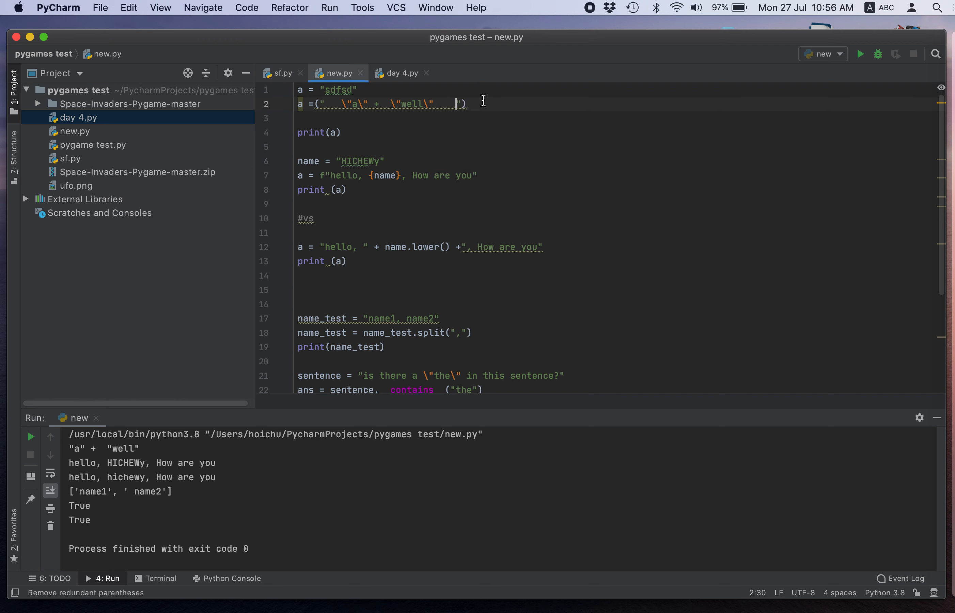
Change line 2 to a =(a + " \"well\"")*3
{"action": "left_click", "coordinate": [339, 101]}
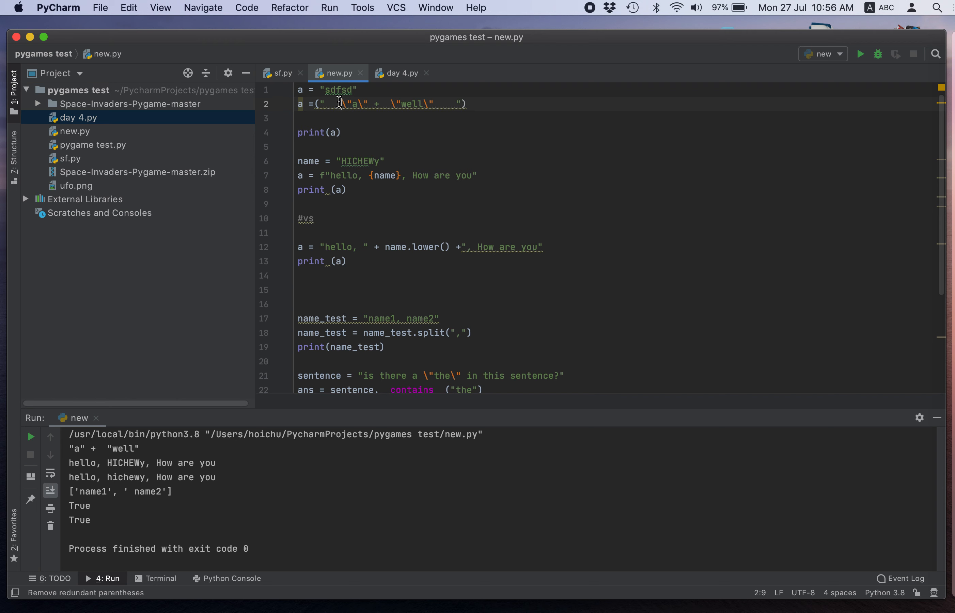
{"action": "left_click", "coordinate": [307, 91]}
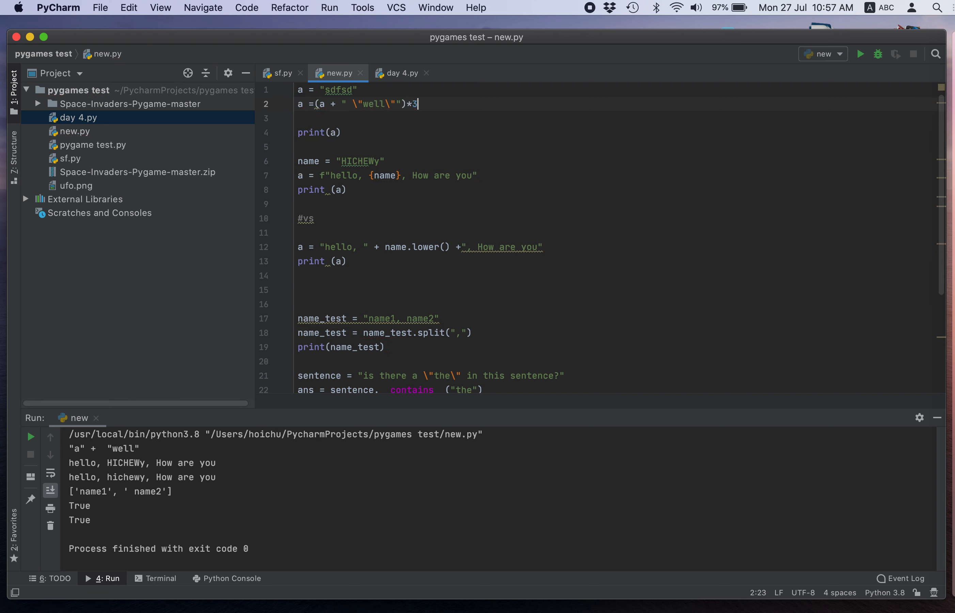
{"action": "mouse_move", "coordinate": [399, 183]}
{"action": "type", "text": " \\t"}
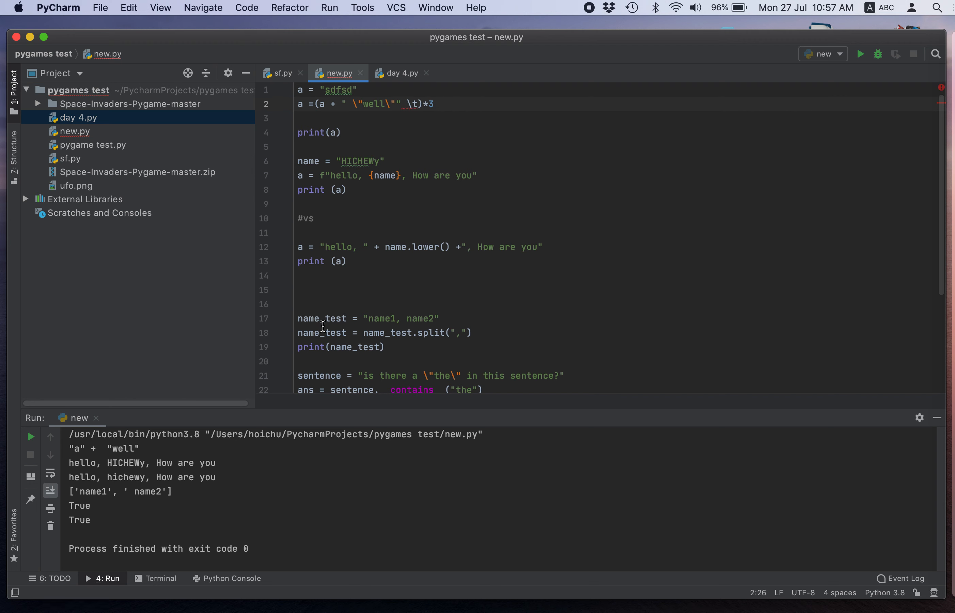
Add \t and \n escapes inside the string on line 2 and rerun so the pieces print separated
{"action": "left_click", "coordinate": [861, 55]}
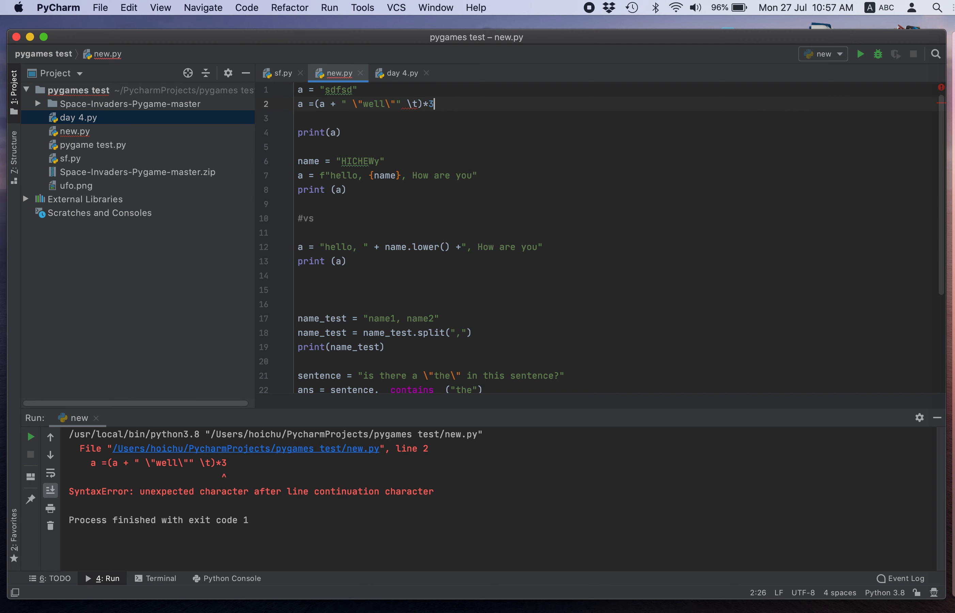
{"action": "key", "text": "backspace"}
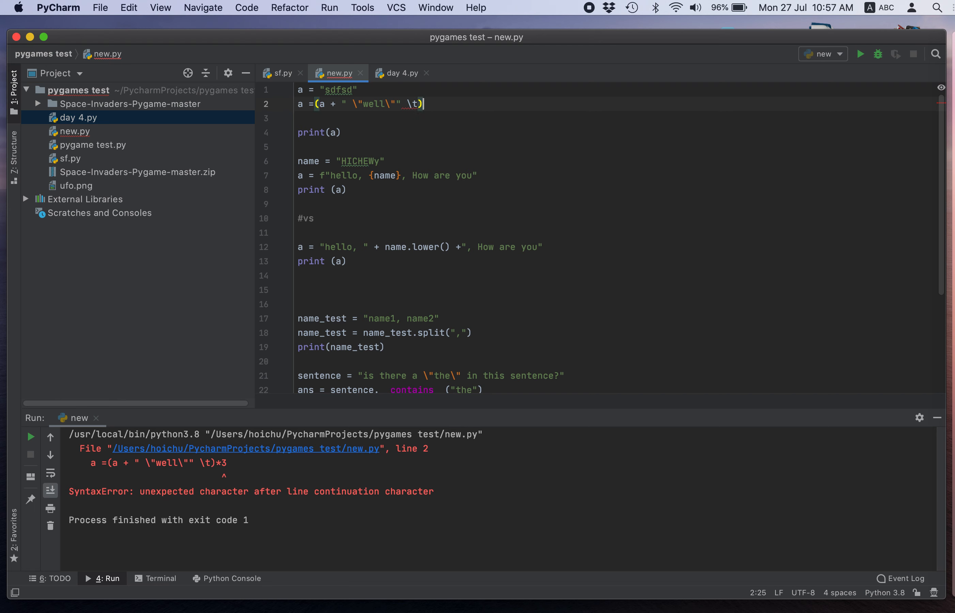
{"action": "key", "text": "backspace"}
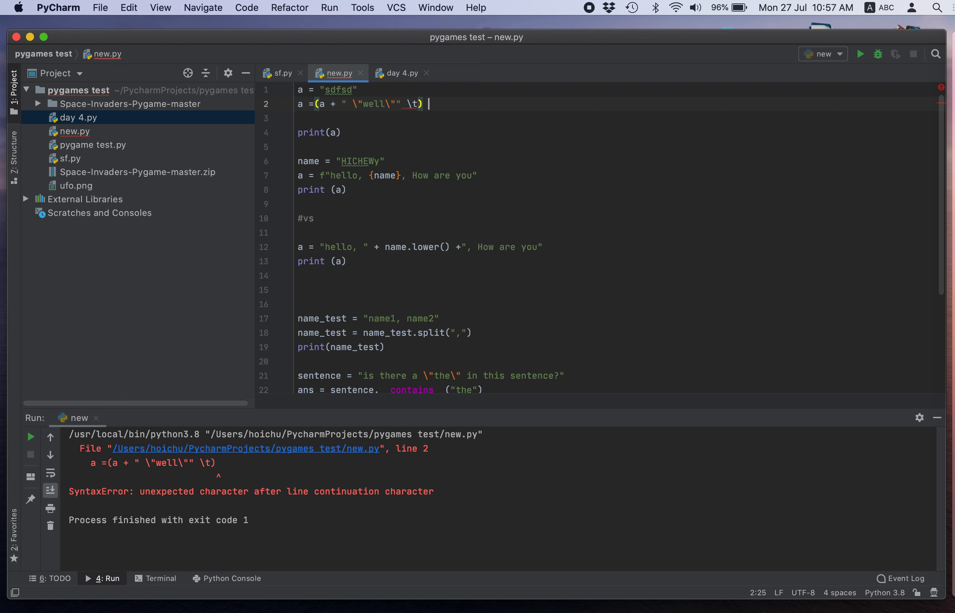
{"action": "mouse_move", "coordinate": [411, 105]}
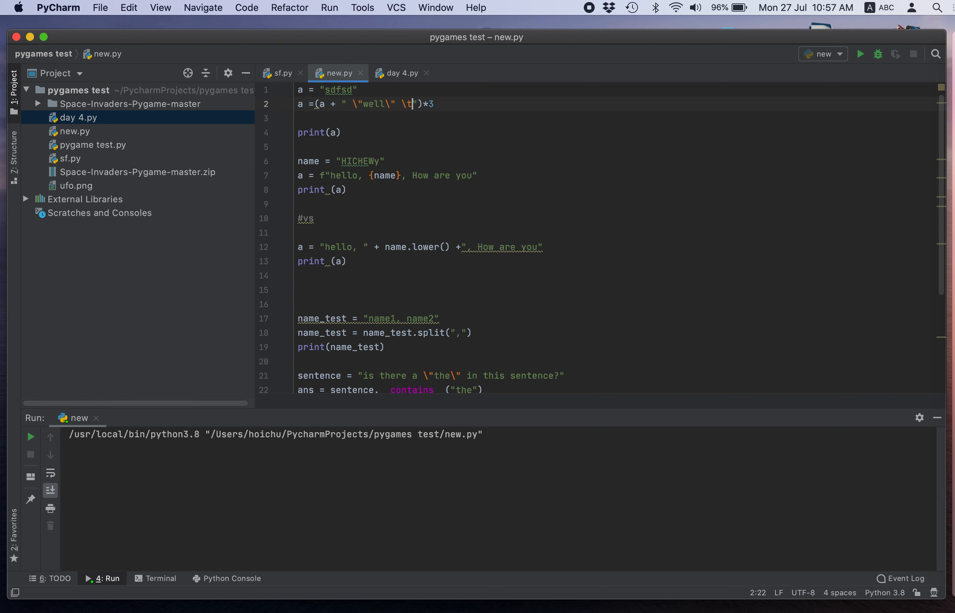
{"action": "left_click", "coordinate": [860, 54]}
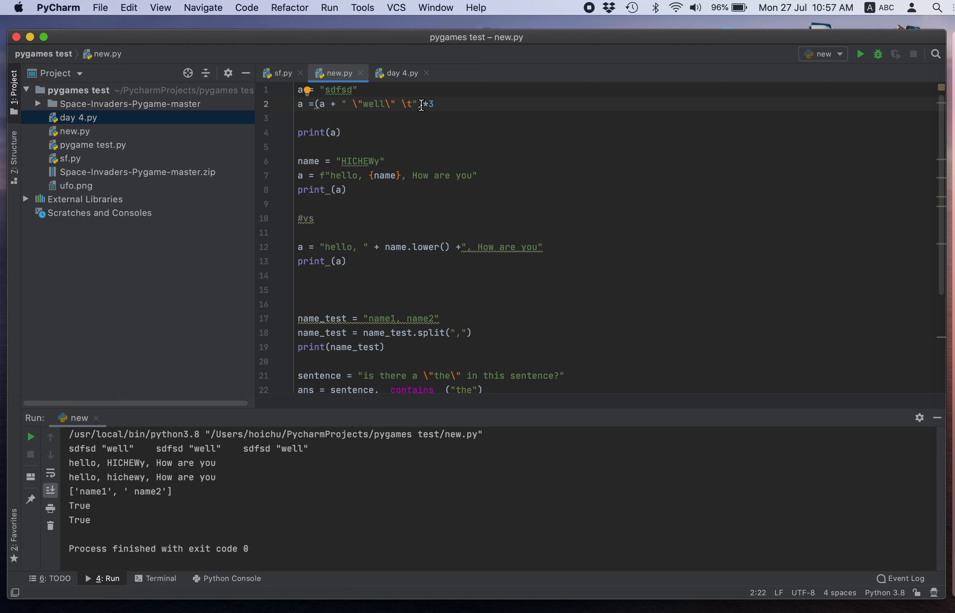
{"action": "type", "text": "\\t\""}
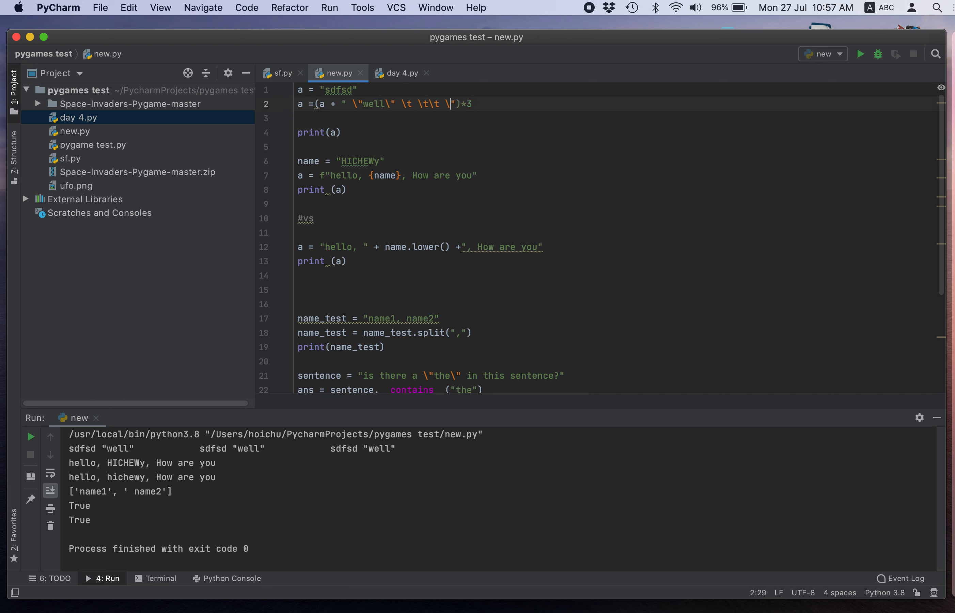
{"action": "type", "text": "n"}
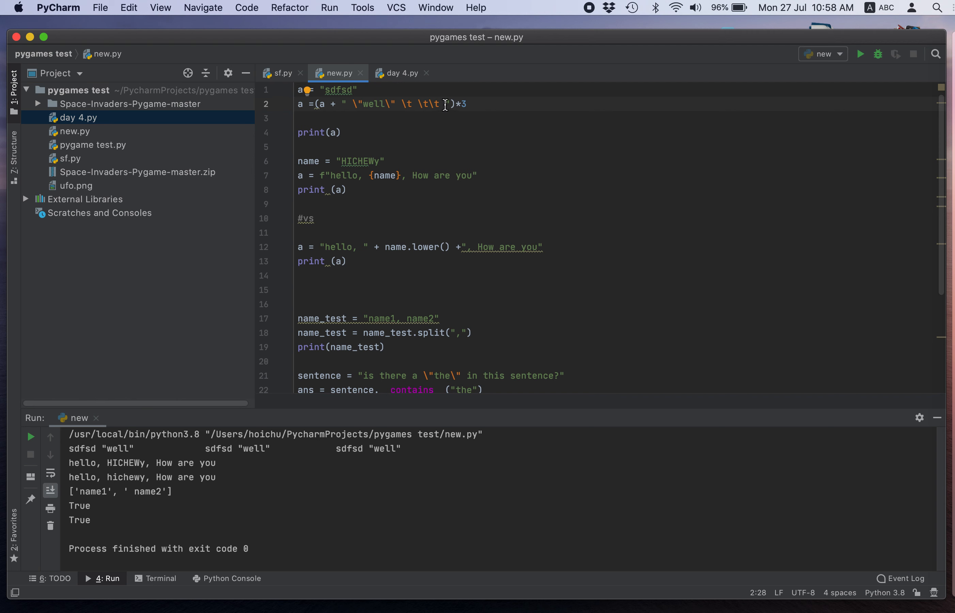
{"action": "type", "text": "\\n"}
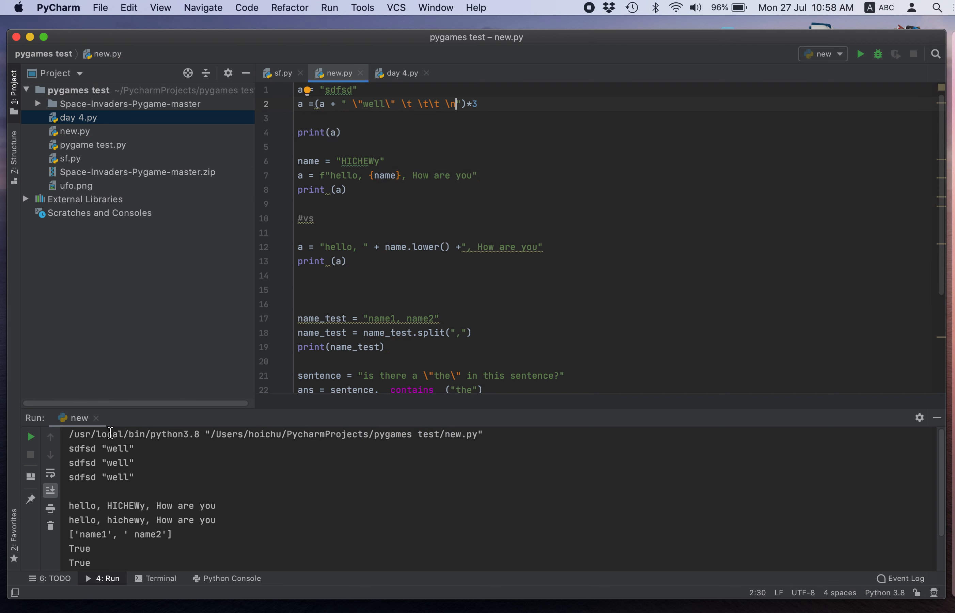
{"action": "mouse_move", "coordinate": [418, 111]}
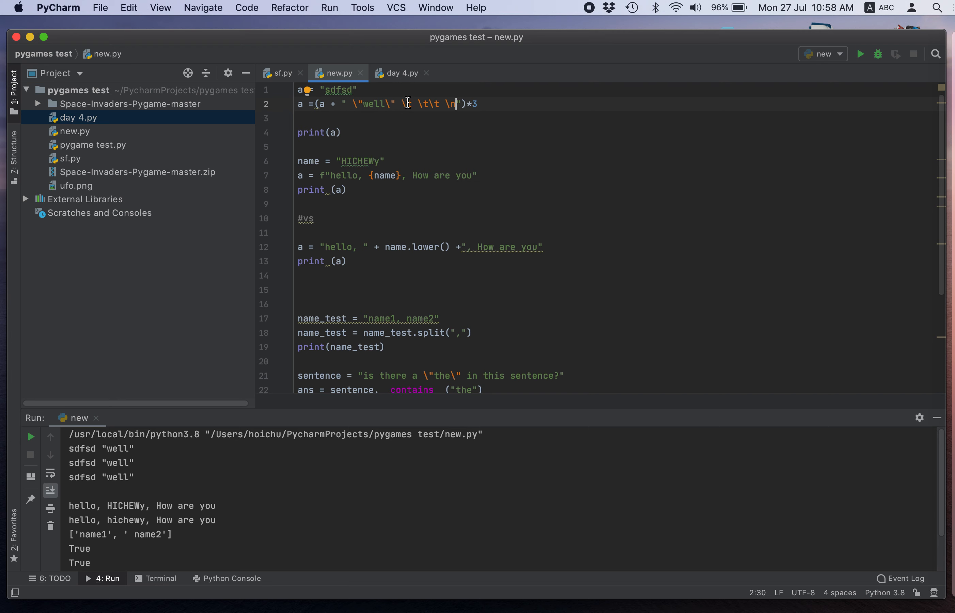
{"action": "mouse_move", "coordinate": [410, 103]}
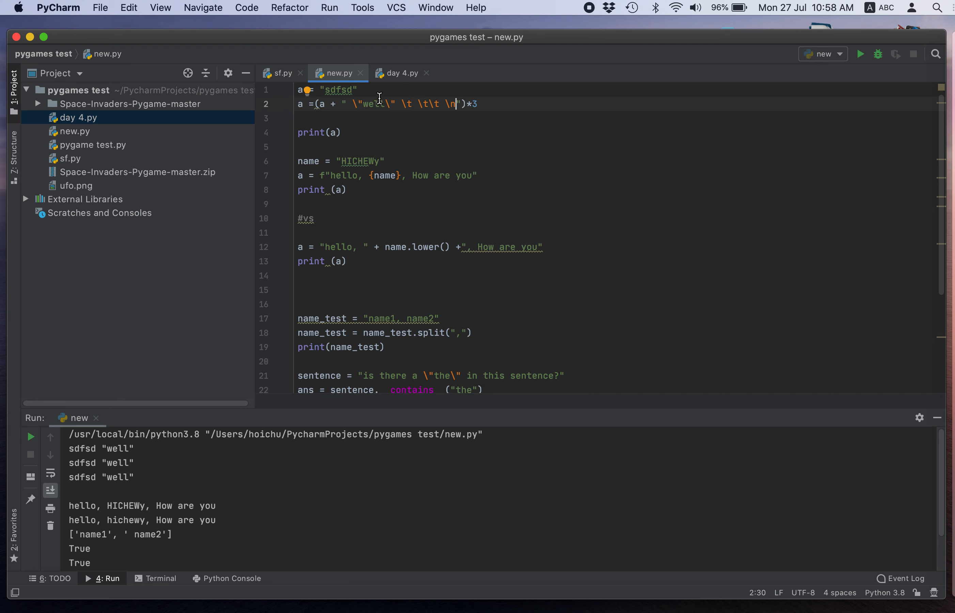
{"action": "mouse_move", "coordinate": [343, 175]}
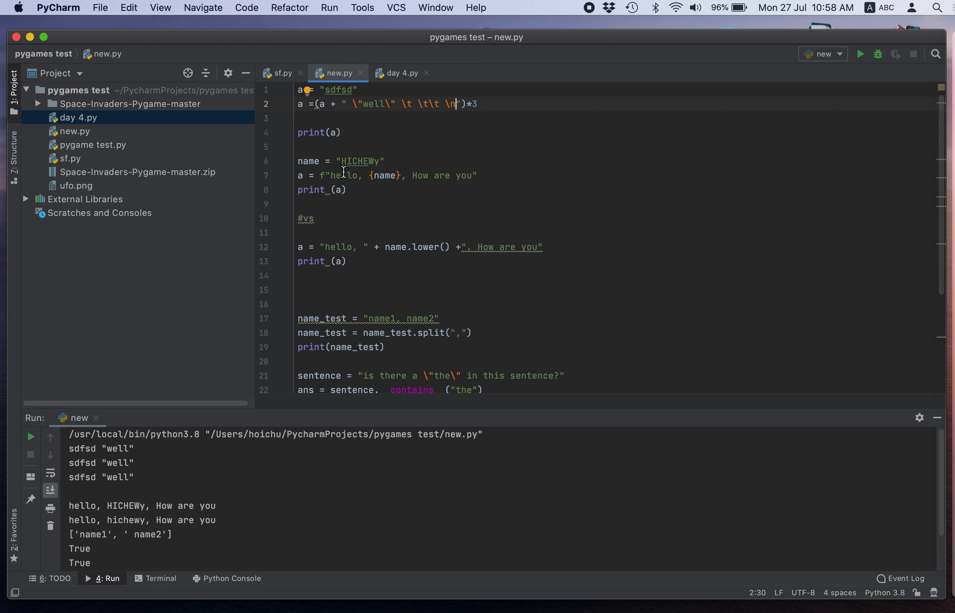
{"action": "mouse_move", "coordinate": [375, 219]}
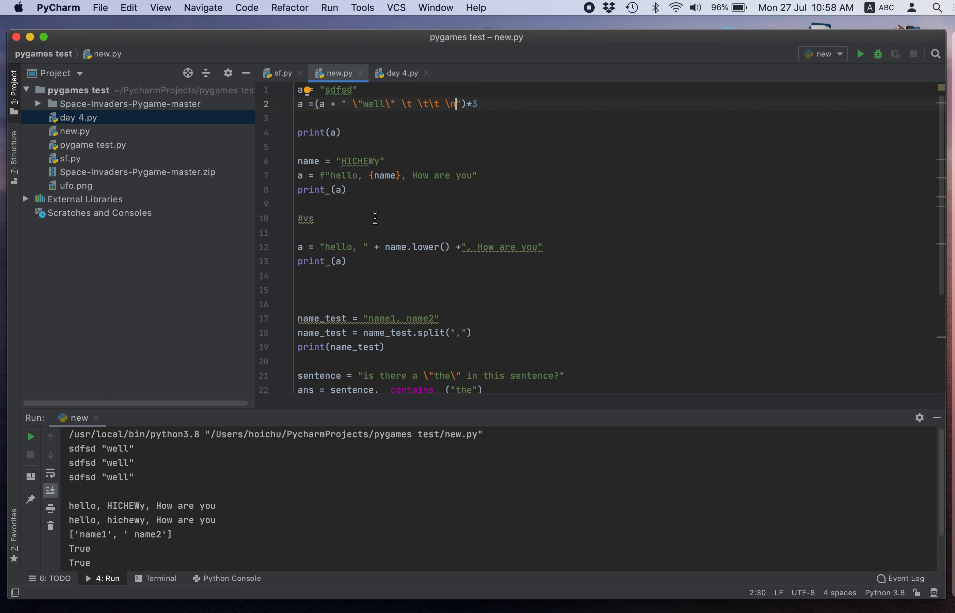
{"action": "mouse_move", "coordinate": [355, 194]}
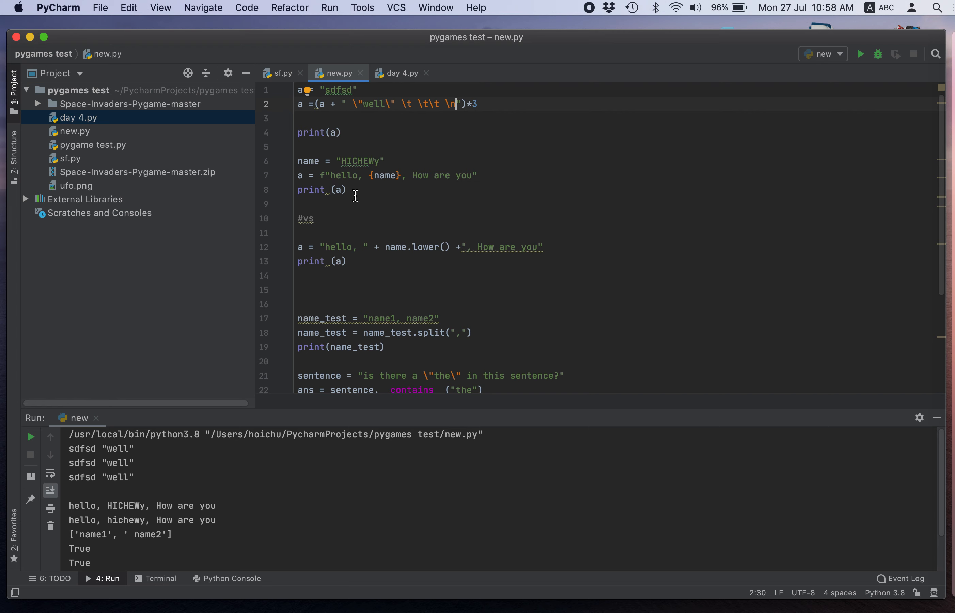
{"action": "mouse_move", "coordinate": [374, 266]}
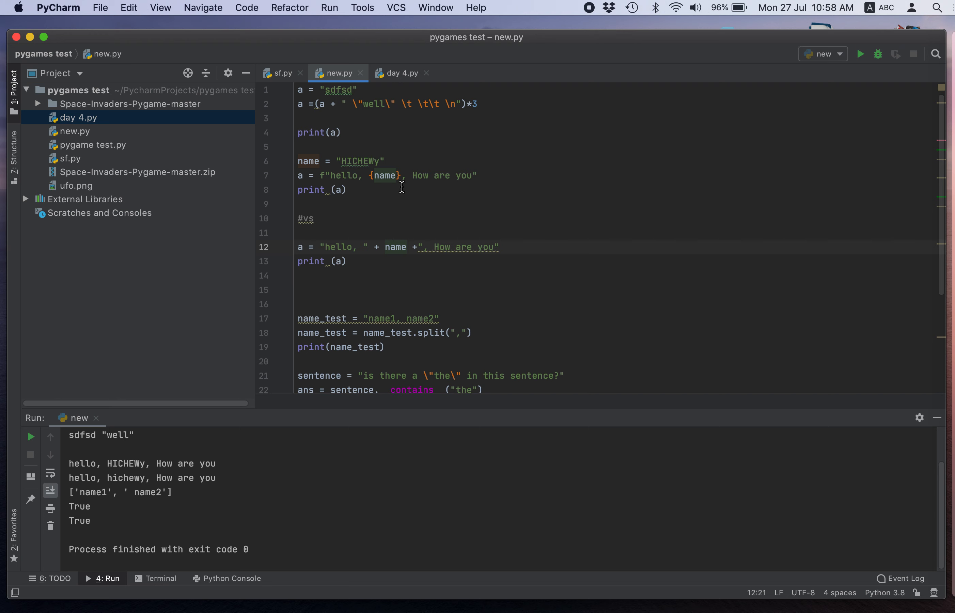
{"action": "mouse_move", "coordinate": [348, 163]}
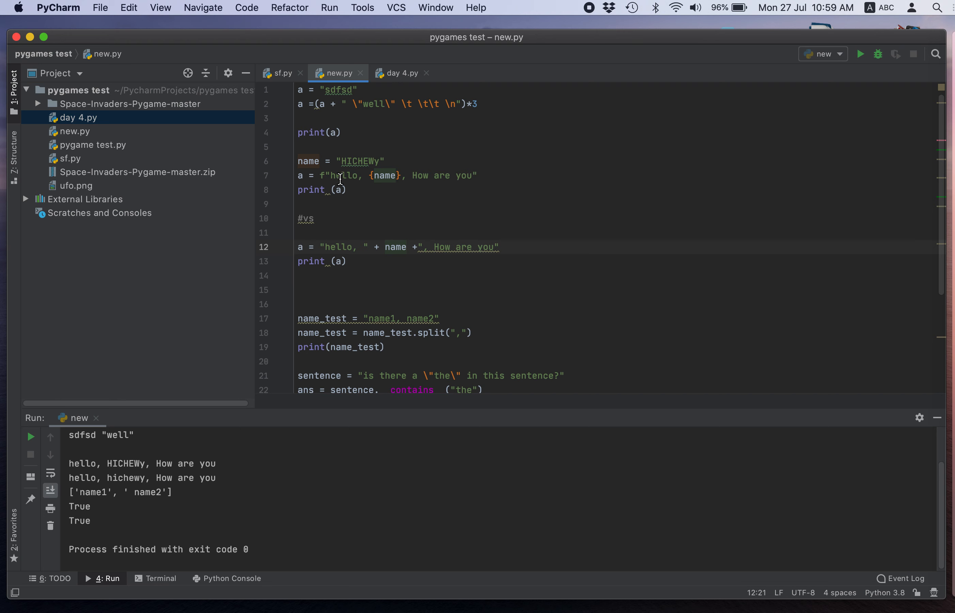
{"action": "mouse_move", "coordinate": [314, 244]}
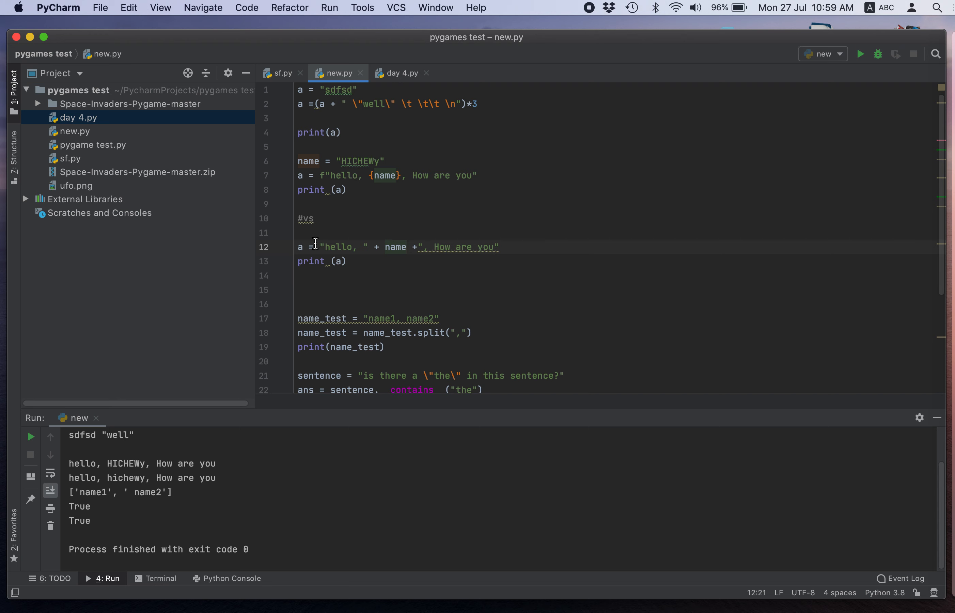
{"action": "mouse_move", "coordinate": [507, 248]}
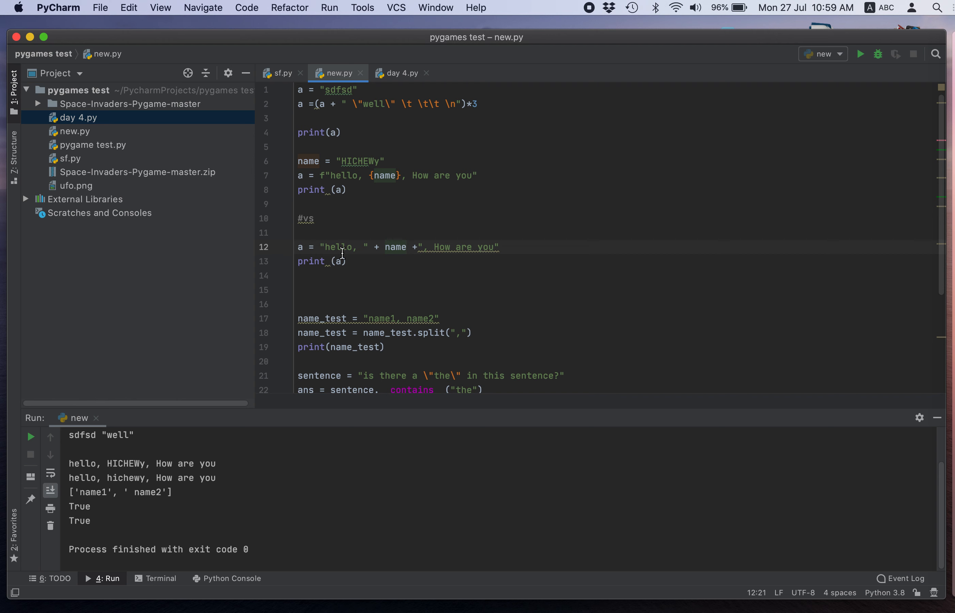
{"action": "mouse_move", "coordinate": [419, 247]}
{"action": "type", "text": "ichewy"}
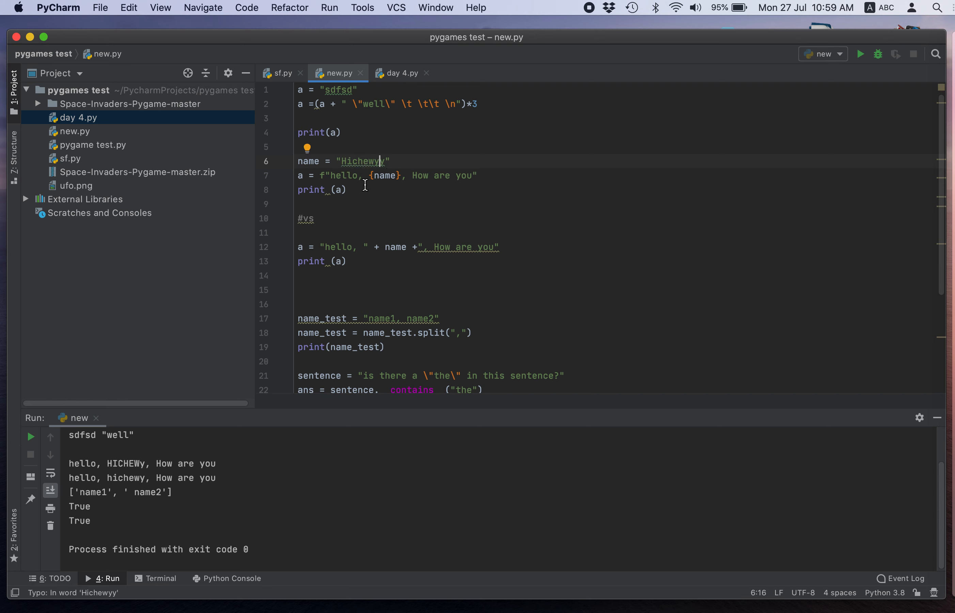
{"action": "mouse_move", "coordinate": [386, 256]}
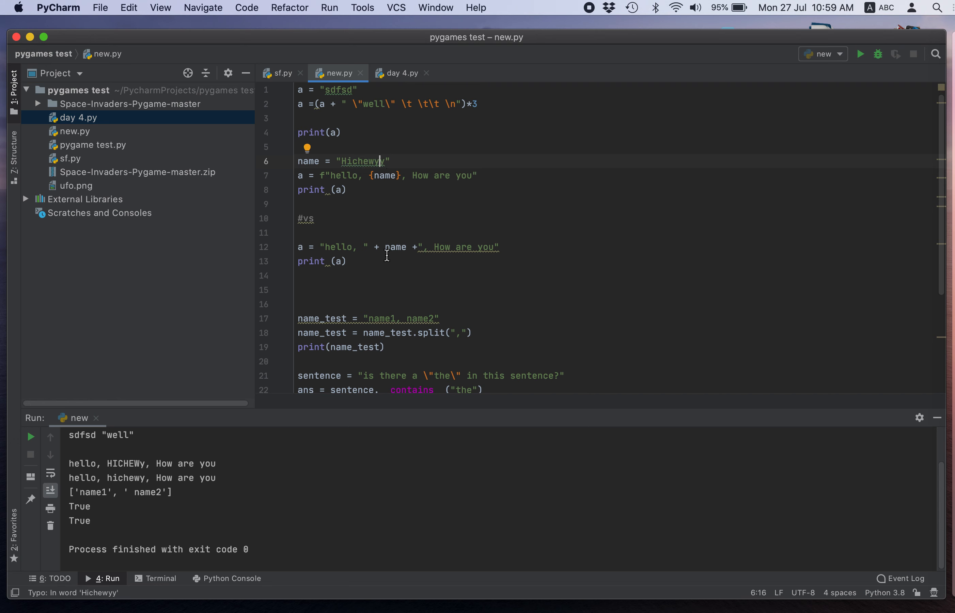
{"action": "mouse_move", "coordinate": [324, 176]}
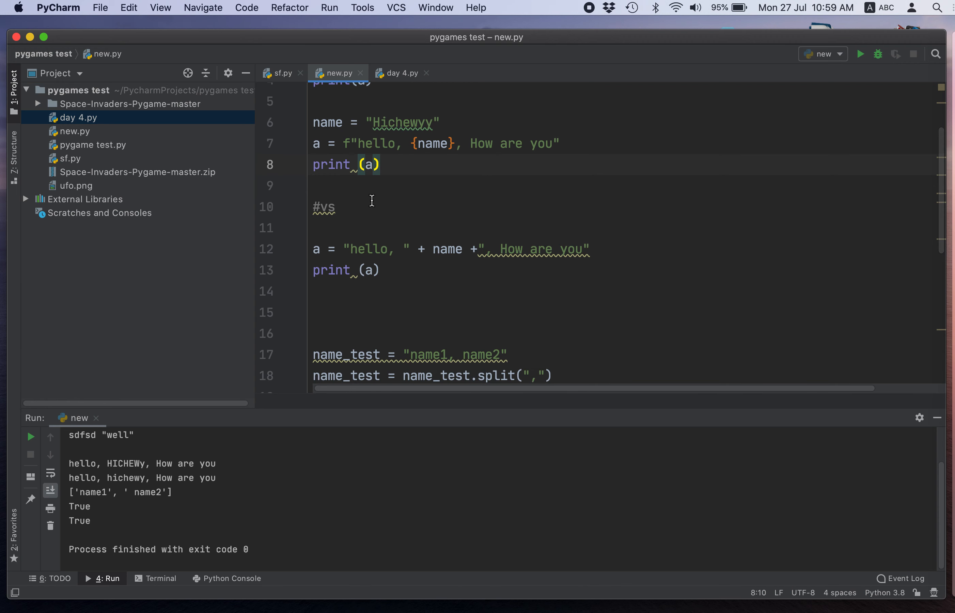
Inspect the name placeholder in the f-string and the concatenation in the second greeting
{"action": "left_click", "coordinate": [417, 144]}
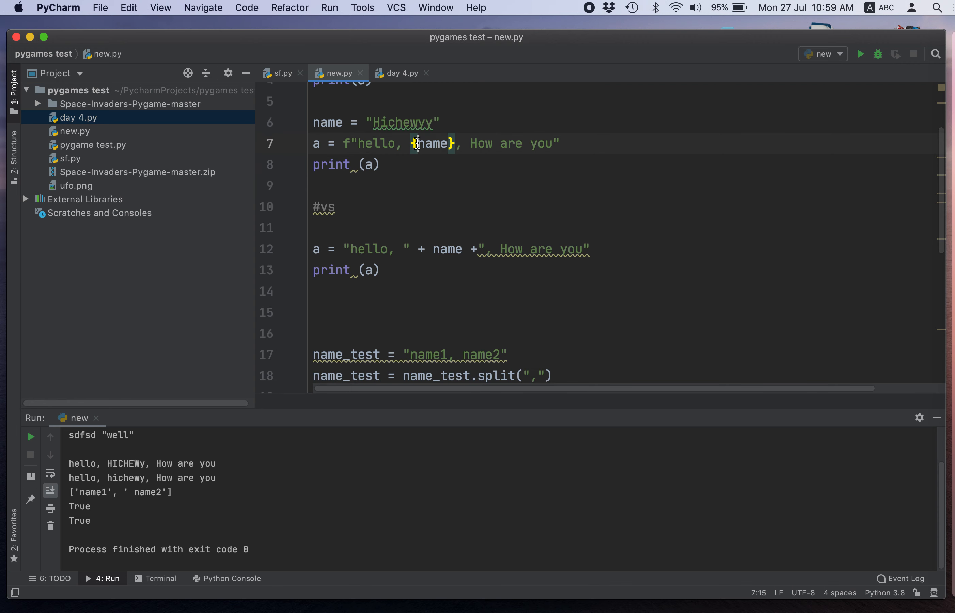
{"action": "left_click", "coordinate": [432, 144]}
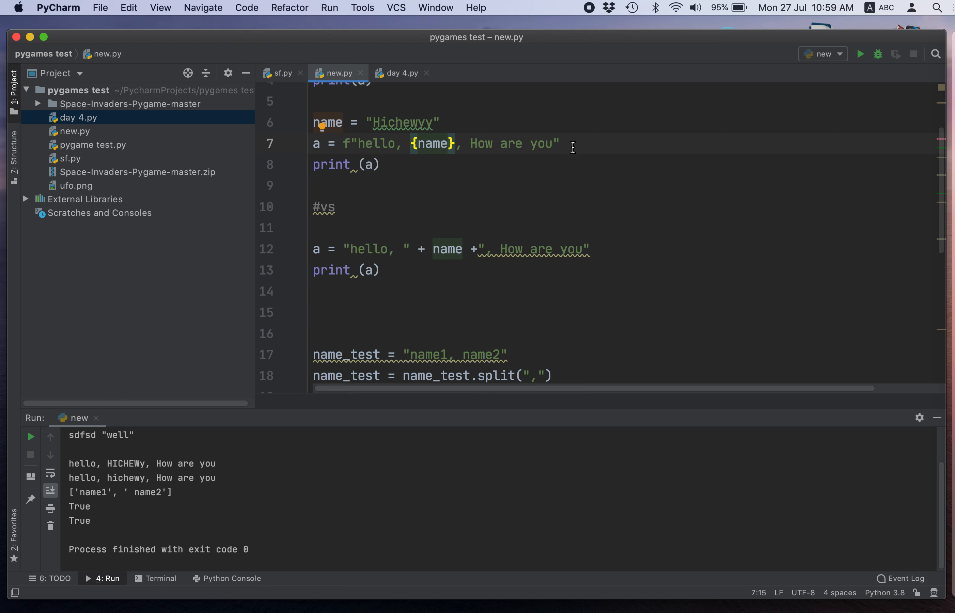
{"action": "left_click", "coordinate": [416, 250]}
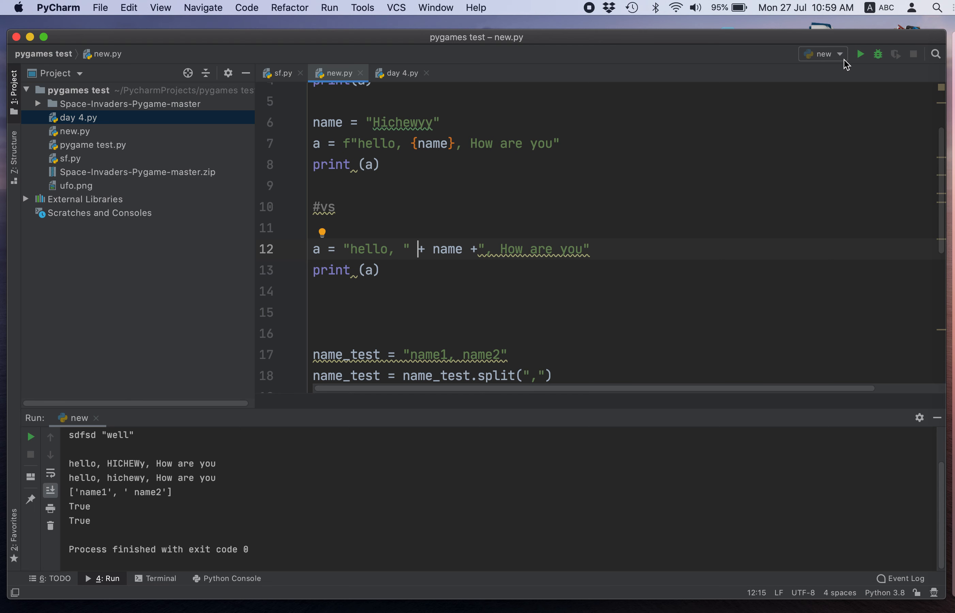
{"action": "mouse_move", "coordinate": [860, 55]}
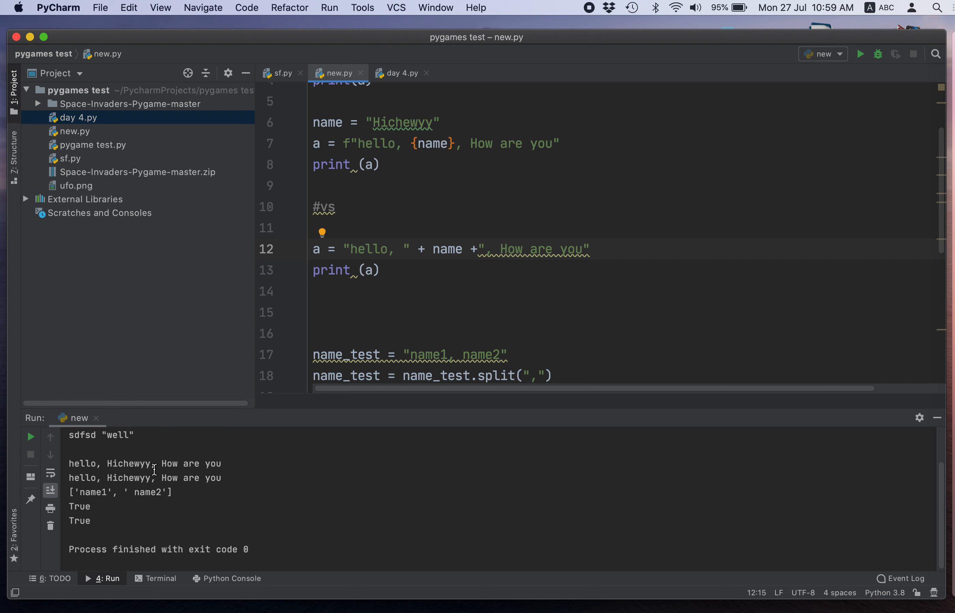
{"action": "mouse_move", "coordinate": [459, 141]}
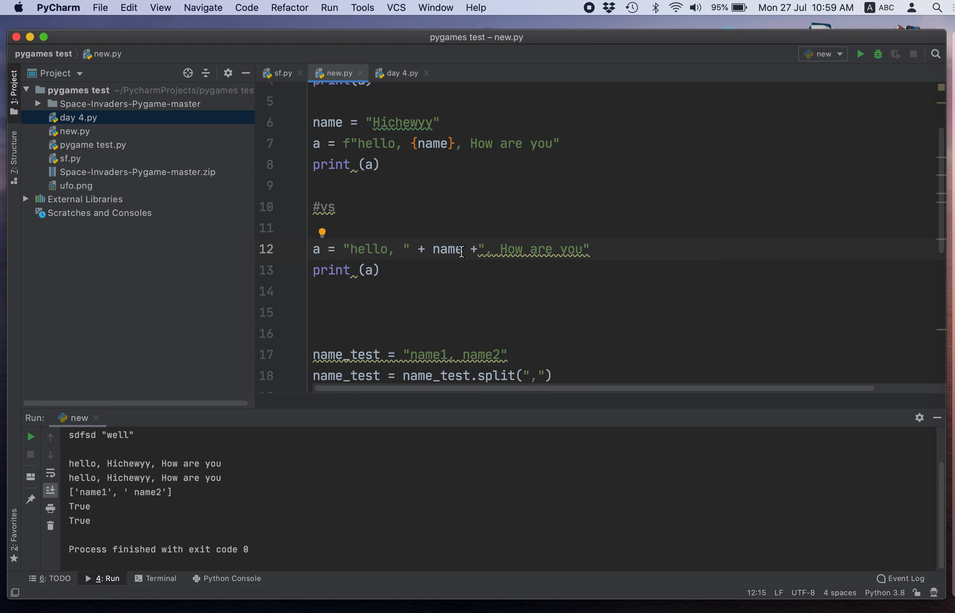
{"action": "mouse_move", "coordinate": [455, 257]}
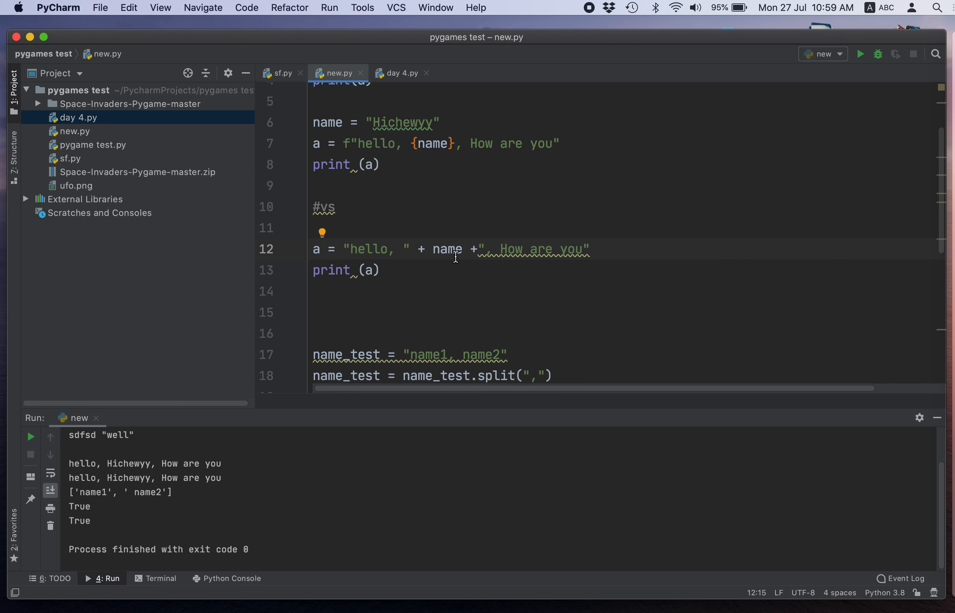
Add .lower() after name on line 12 and change the name string to HiCHhewyy
{"action": "type", "text": "."}
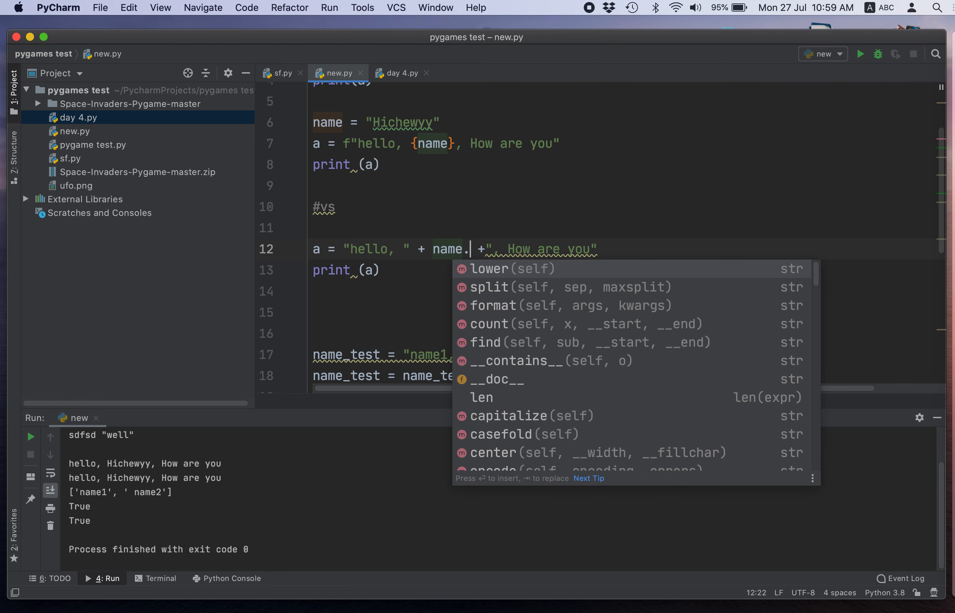
{"action": "type", "text": "lower("}
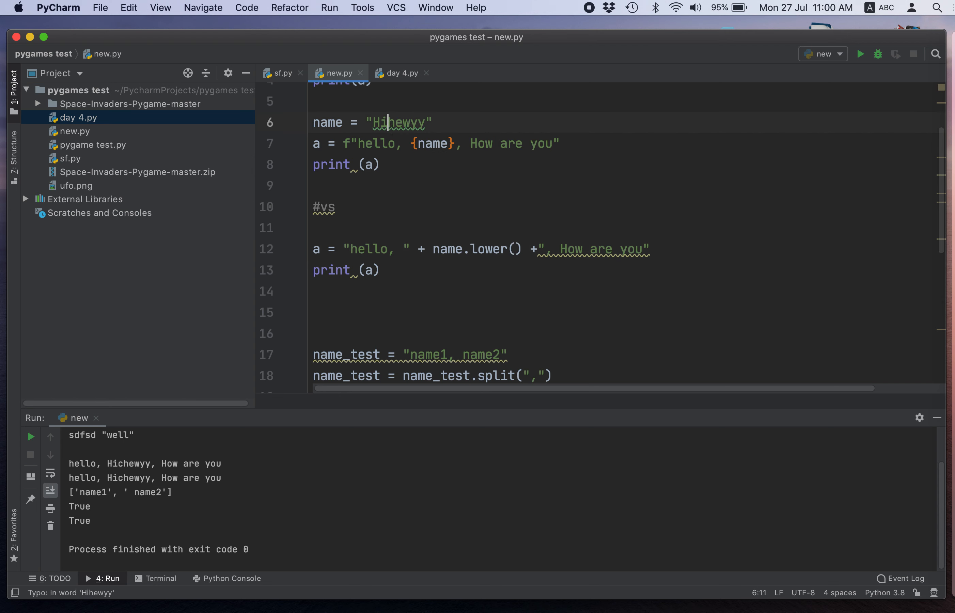
{"action": "type", "text": "CH"}
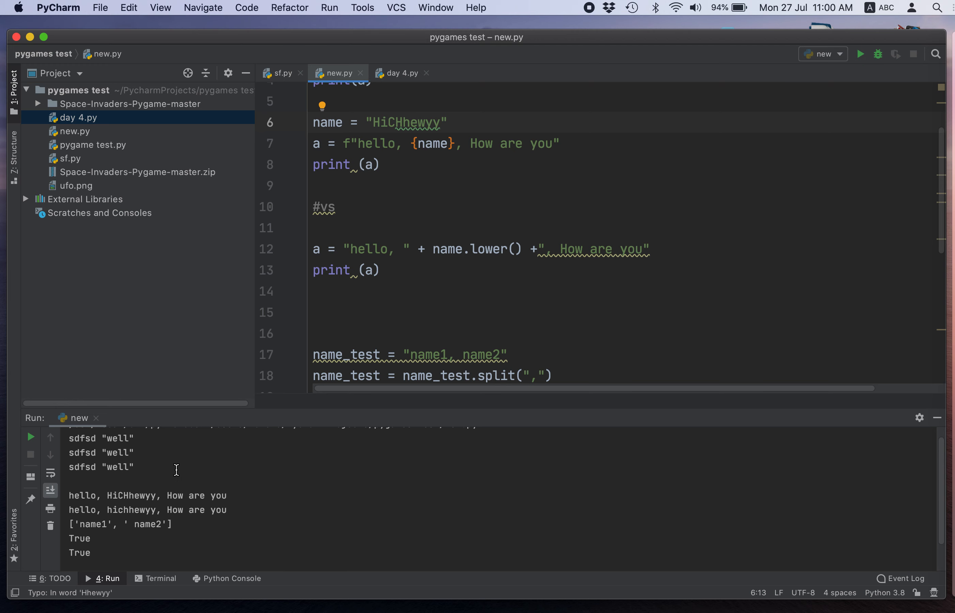
{"action": "scroll", "scroll_direction": "down", "scroll_amount": 3}
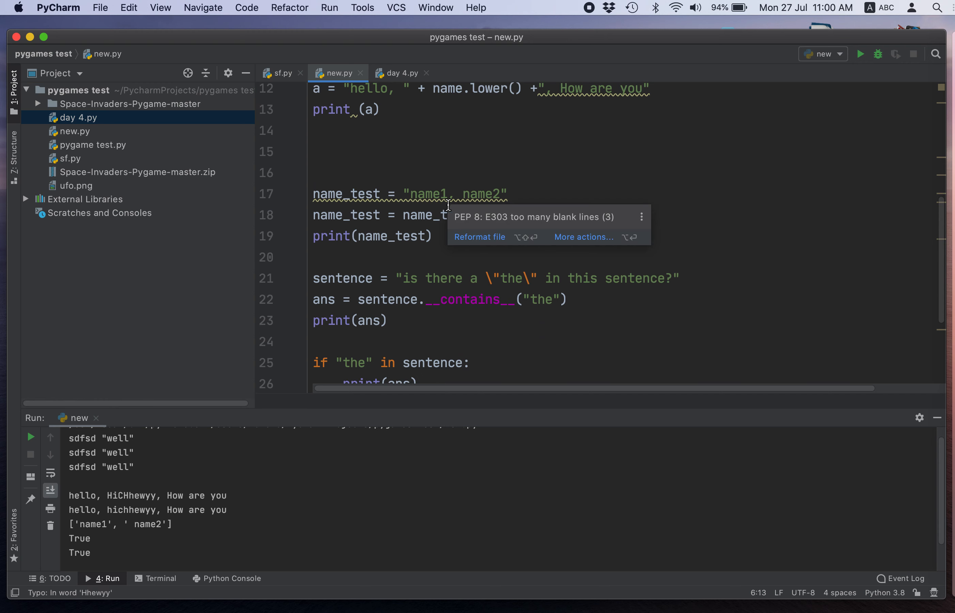
{"action": "mouse_move", "coordinate": [477, 187]}
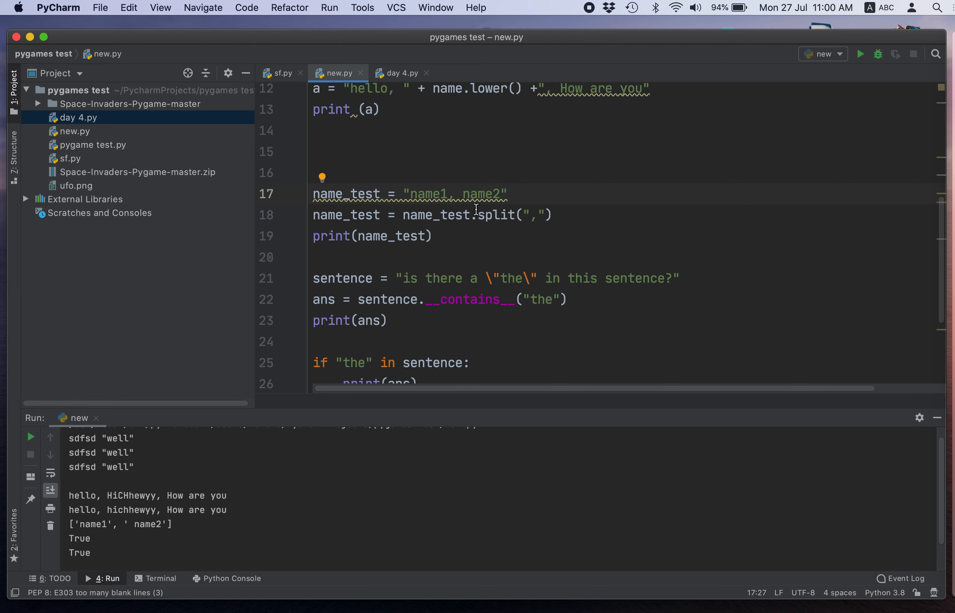
{"action": "scroll", "scroll_direction": "down", "scroll_amount": 3}
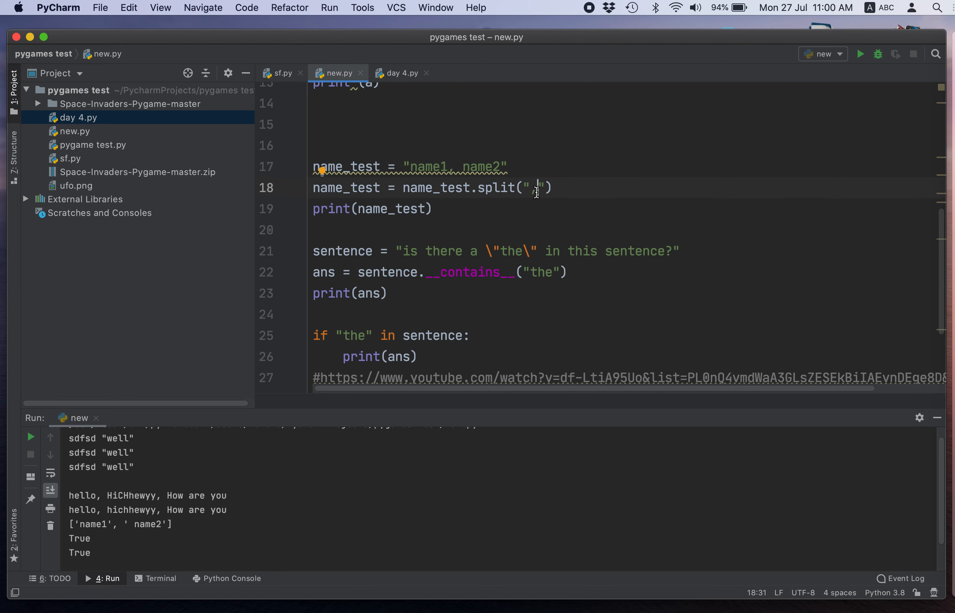
{"action": "type", "text": ","}
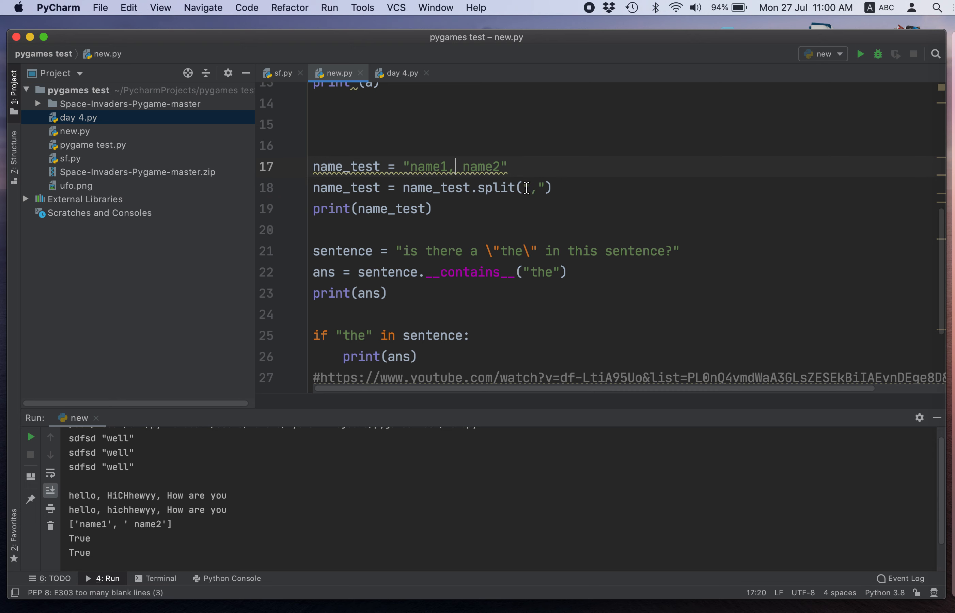
{"action": "left_click", "coordinate": [451, 167]}
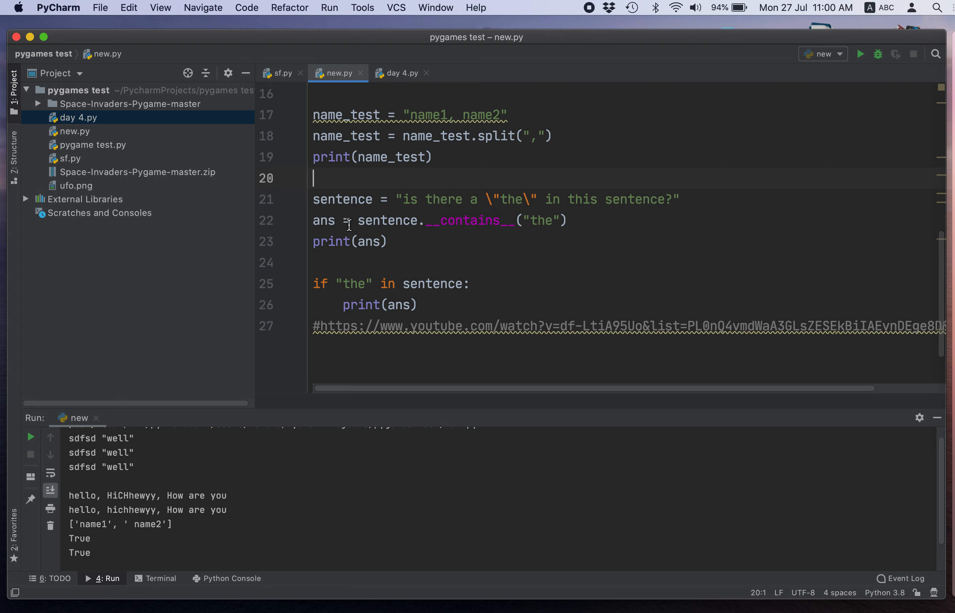
{"action": "left_click_drag", "start_coordinate": [358, 221], "coordinate": [566, 221]}
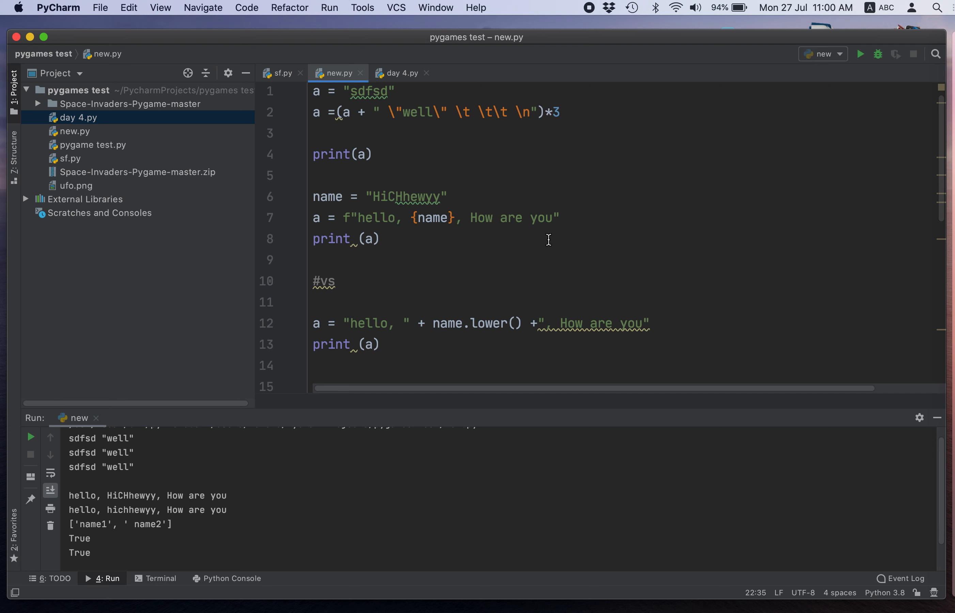
Switch to the day 4.py script that adds two entered numbers
{"action": "left_click", "coordinate": [400, 73]}
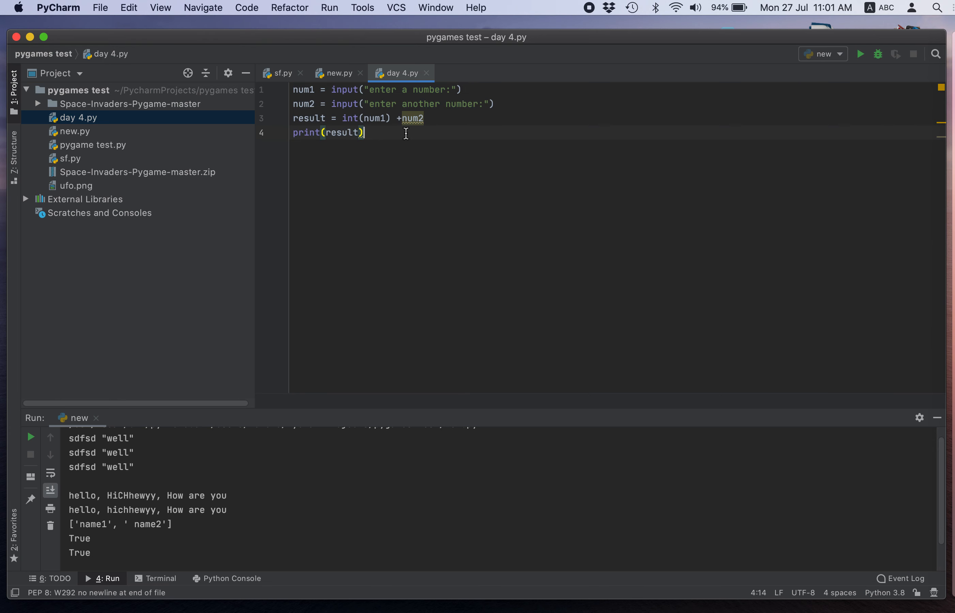
{"action": "mouse_move", "coordinate": [460, 149]}
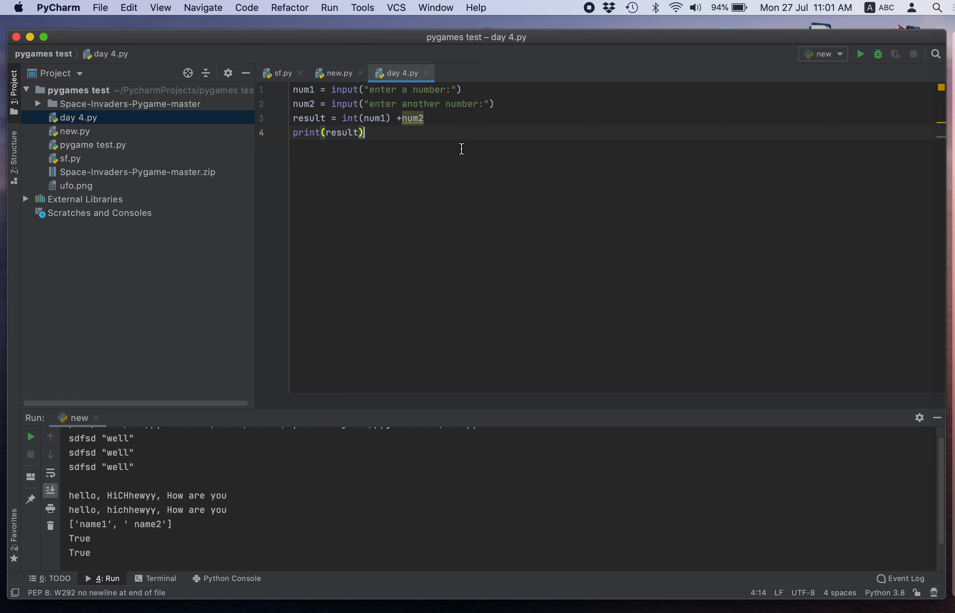